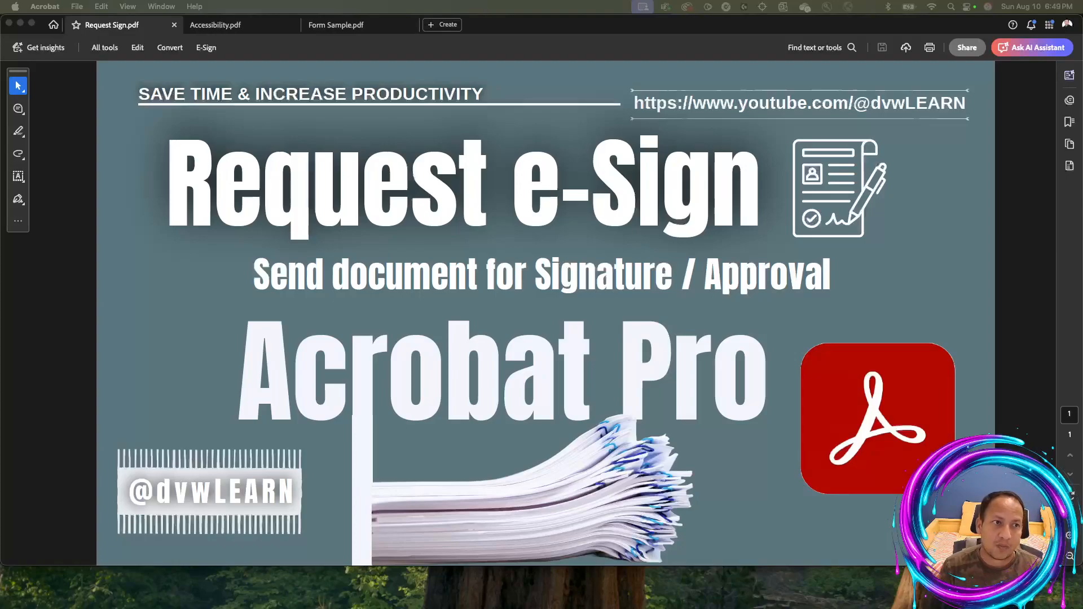
mouse_move(50, 174)
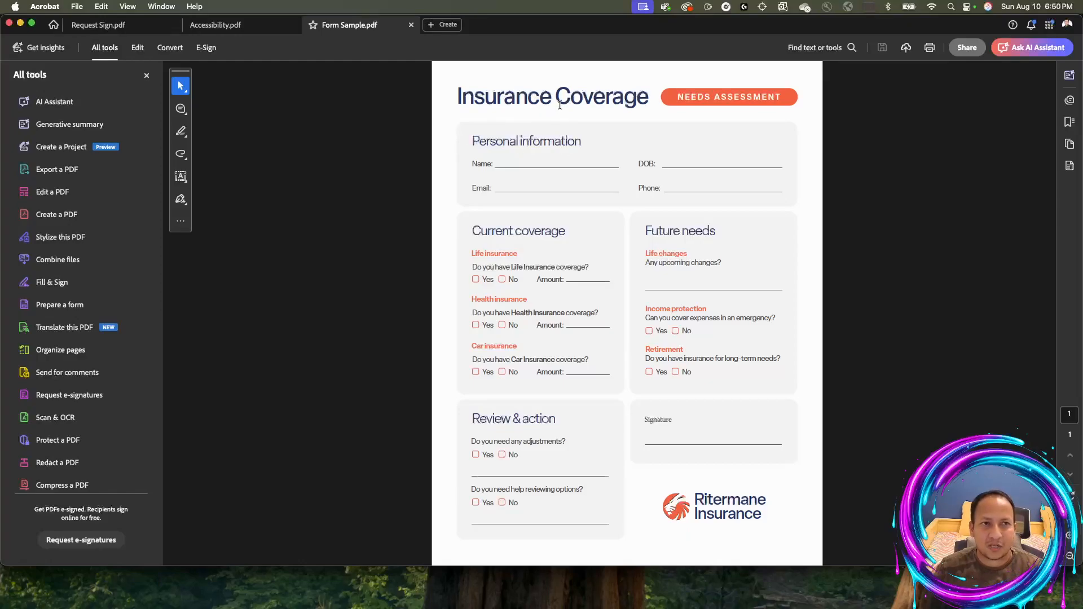
mouse_move(846, 190)
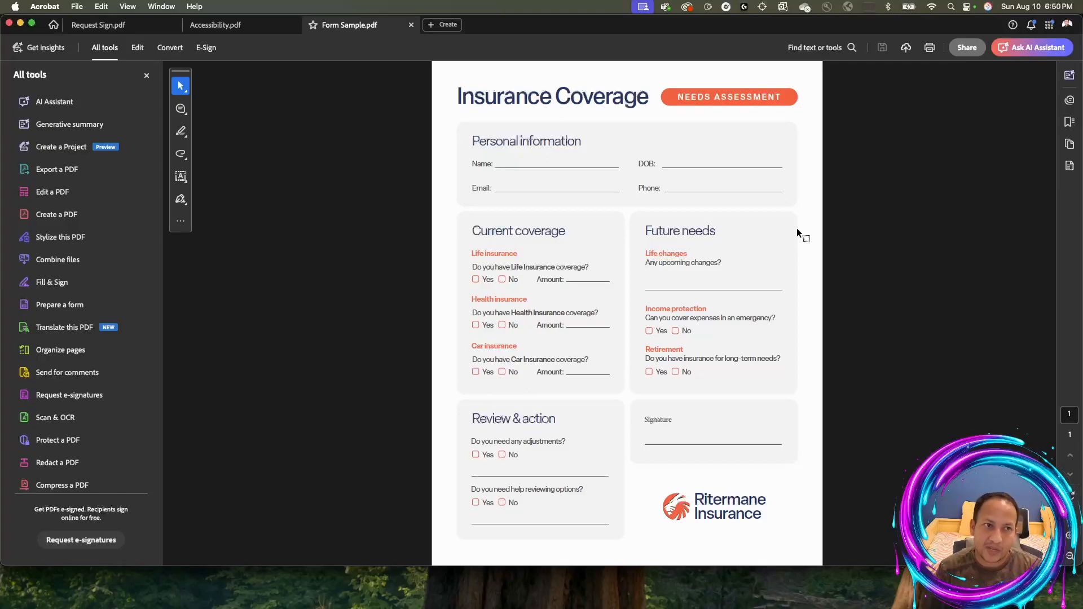
mouse_move(407, 152)
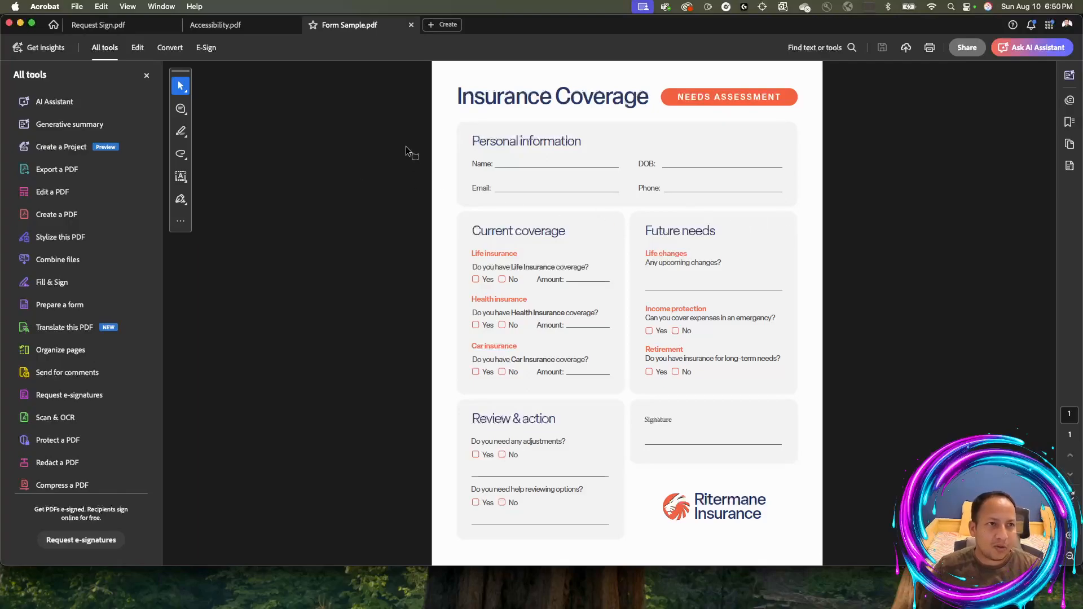
mouse_move(460, 171)
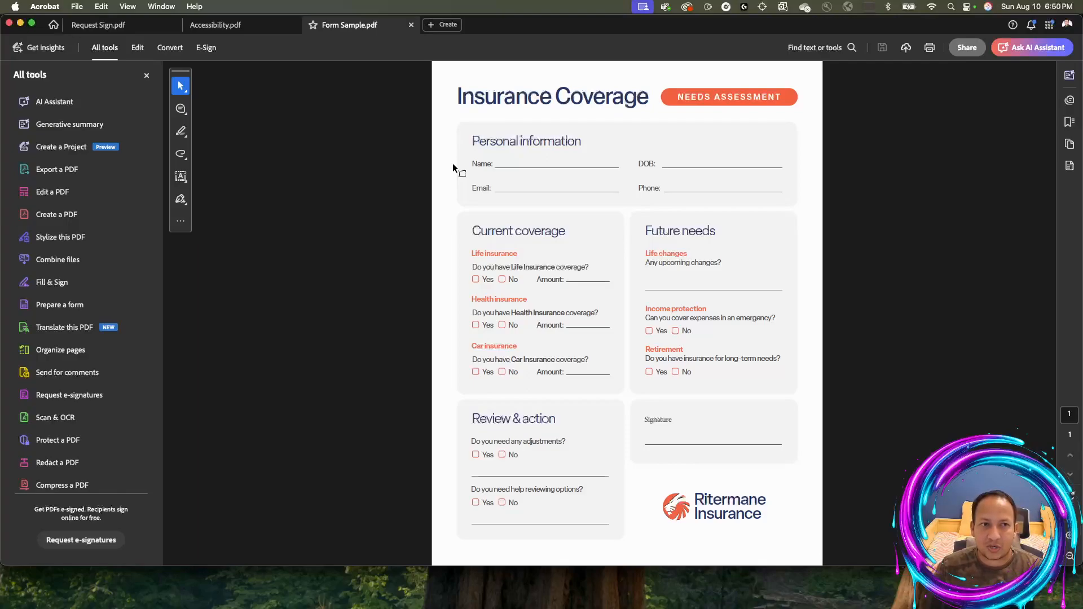
mouse_move(156, 76)
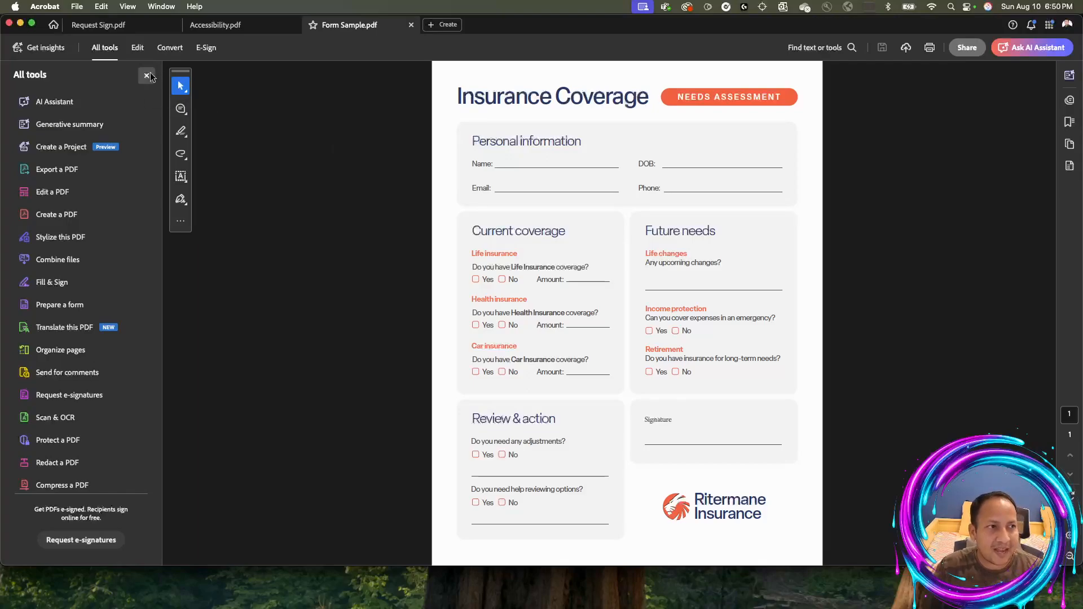
Reopen the All tools list and expand it with View more to show every tool.
left_click(147, 75)
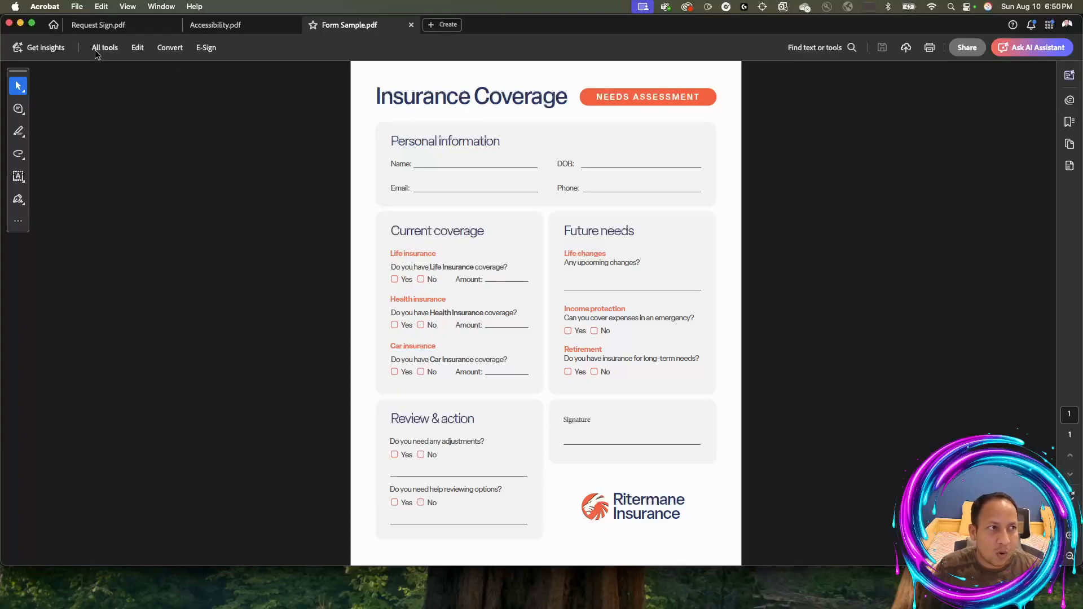
mouse_move(105, 47)
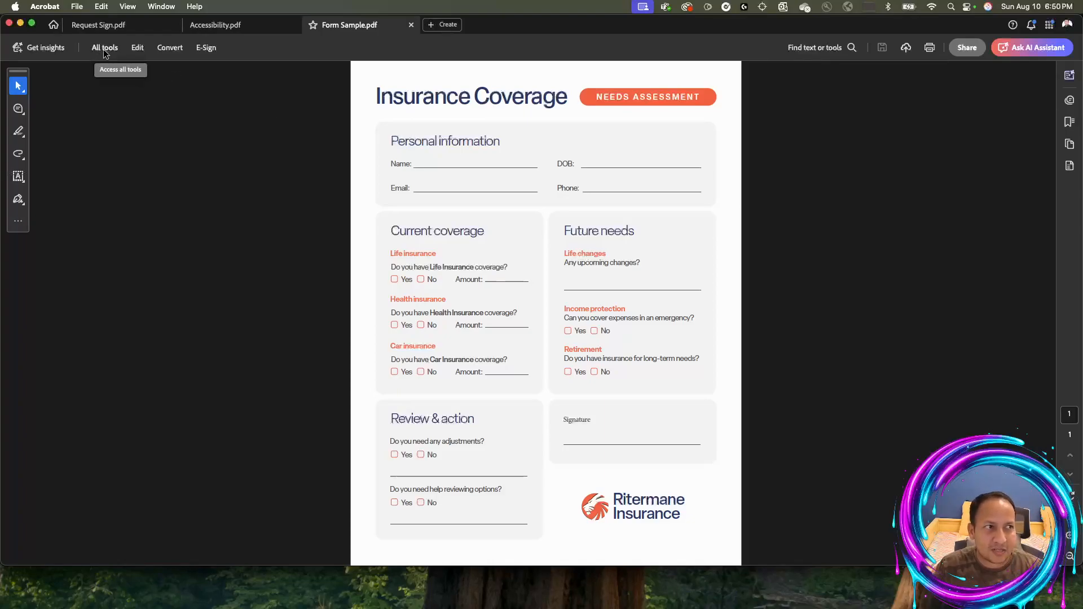
left_click(104, 47)
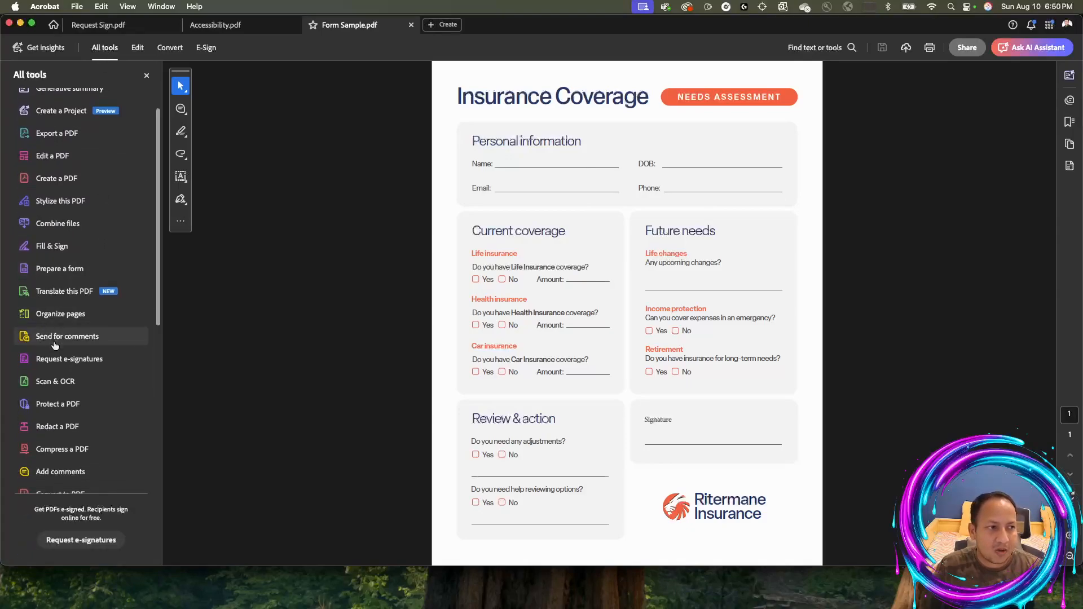
mouse_move(68, 359)
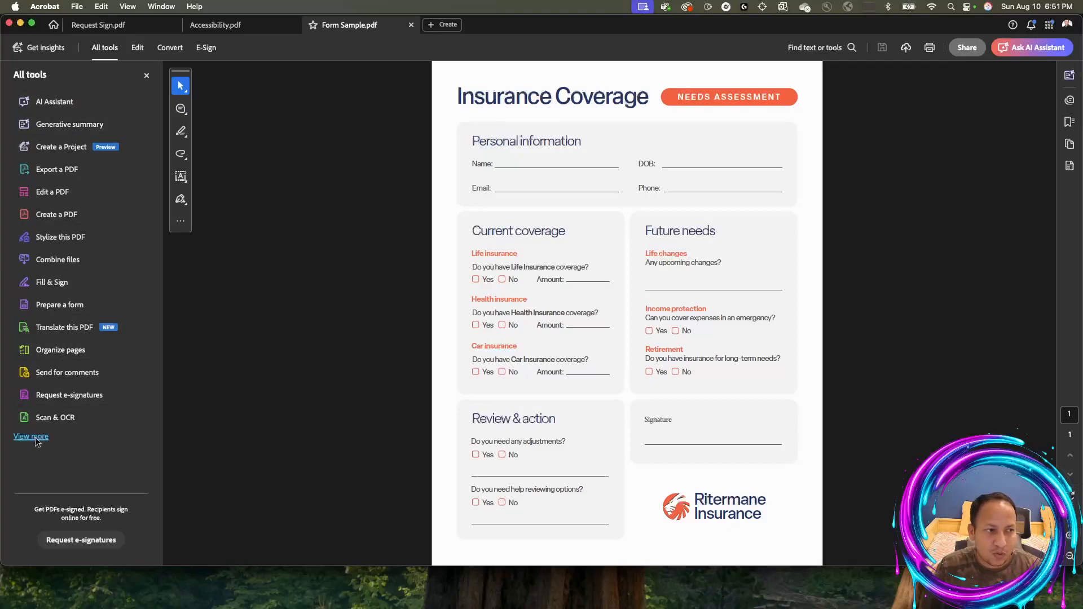
left_click(30, 436)
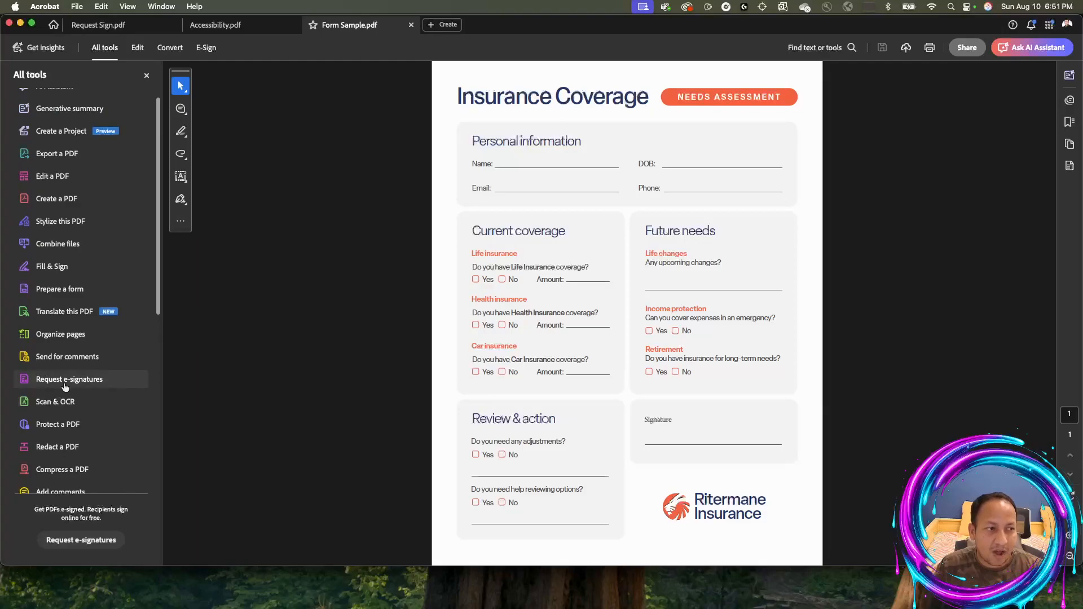
mouse_move(68, 379)
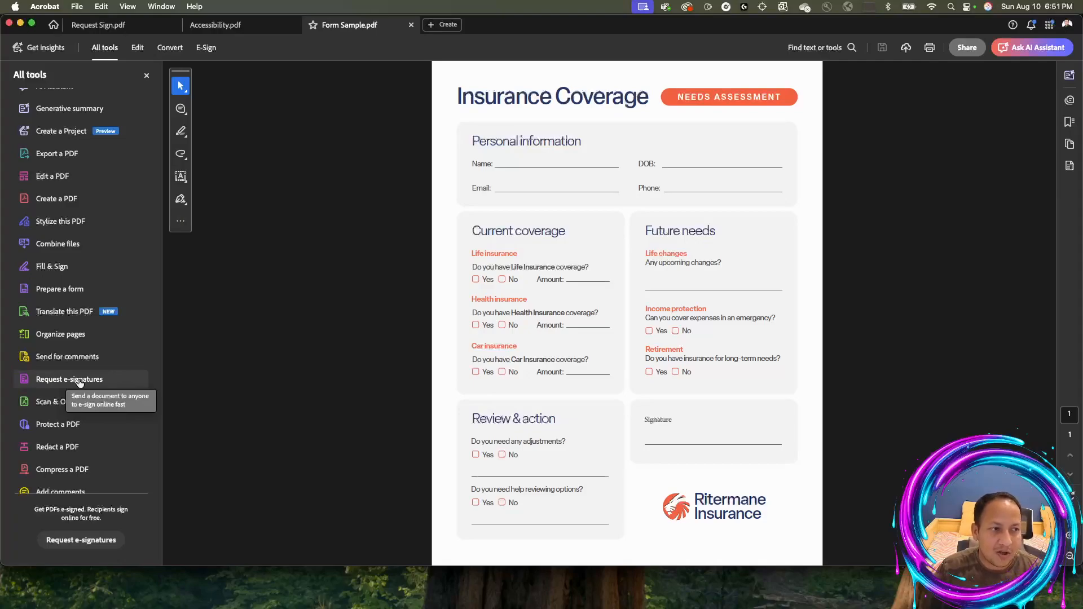
Start a Request e-signatures request for the Insurance Coverage form and focus the recipients field.
left_click(206, 47)
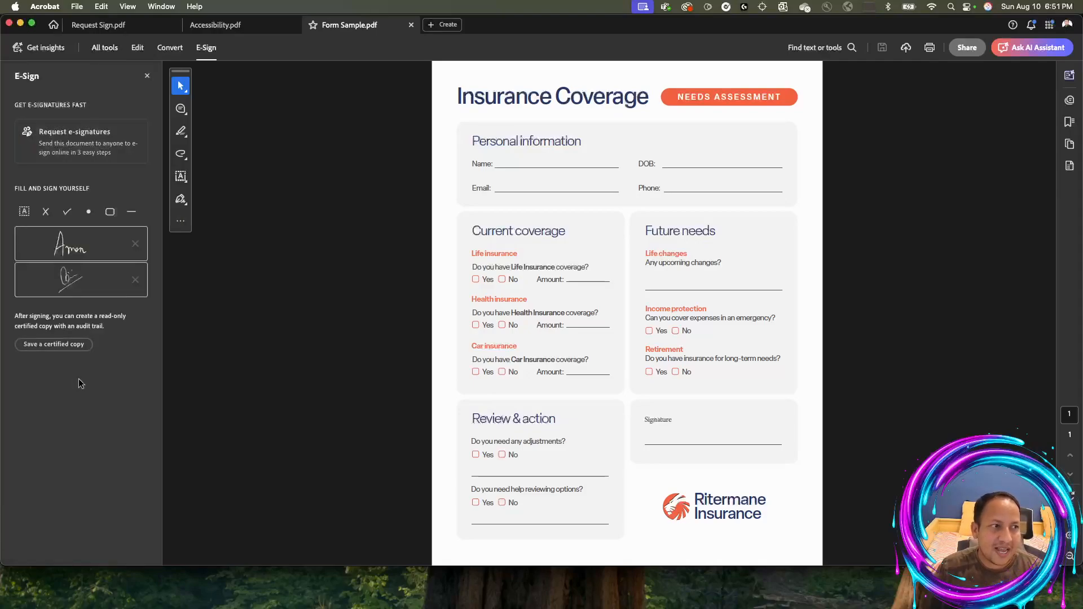
left_click(81, 138)
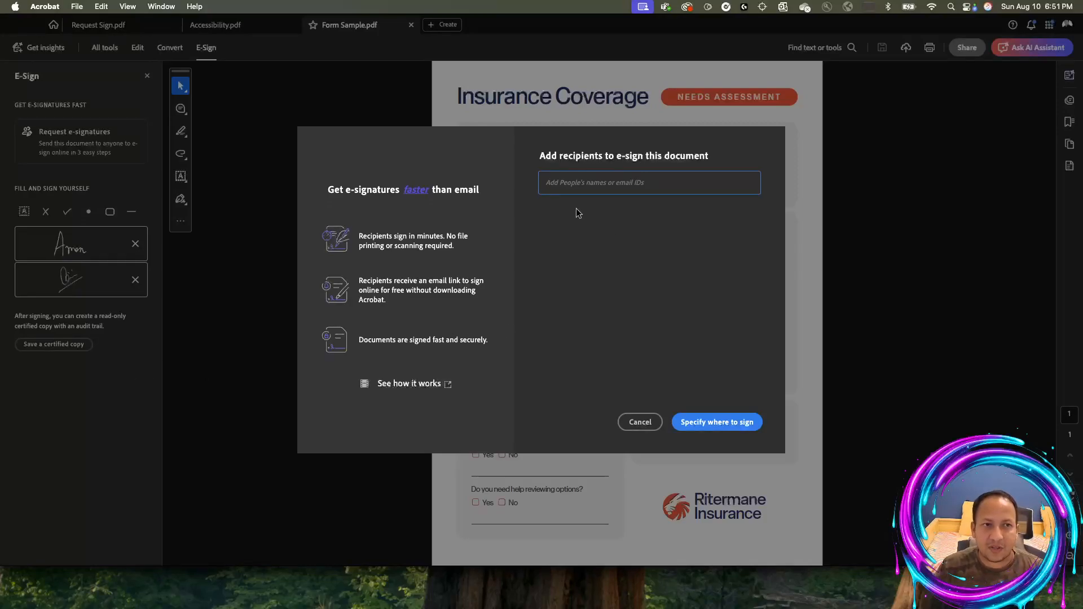
mouse_move(568, 185)
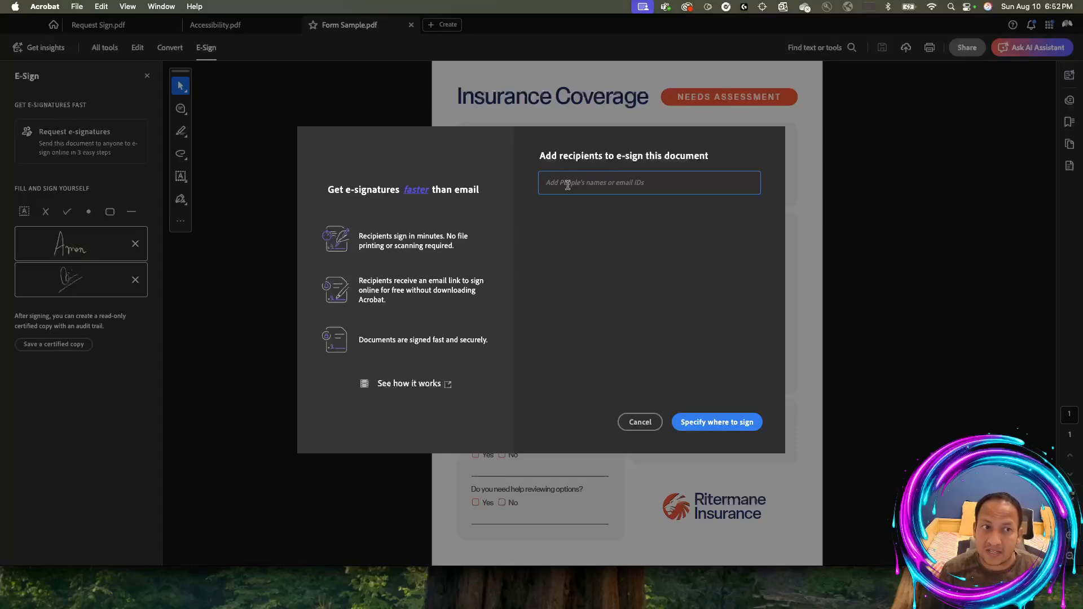
mouse_move(597, 204)
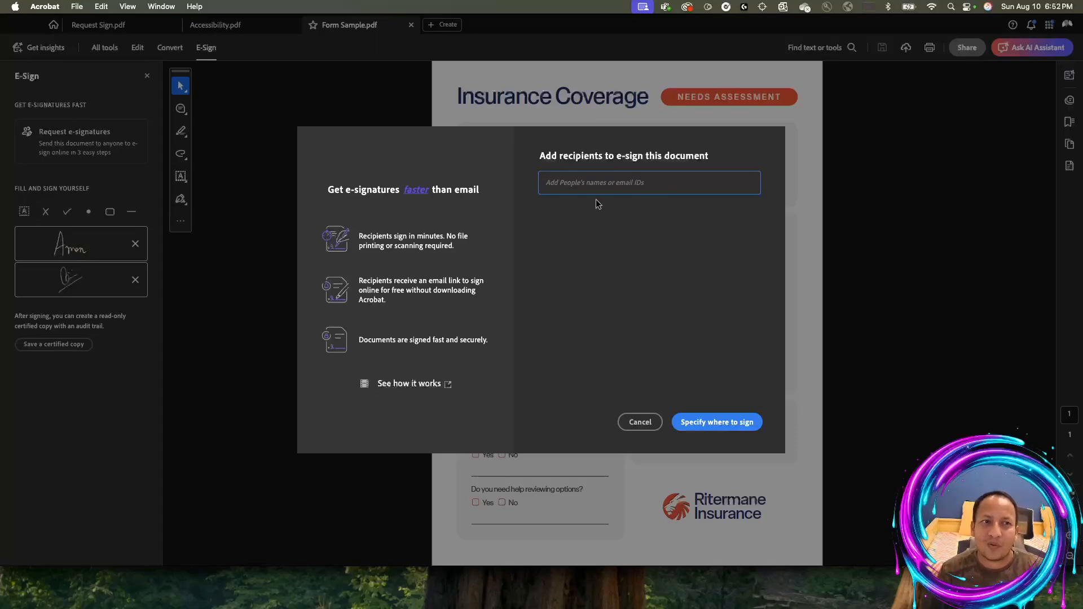
left_click(649, 182)
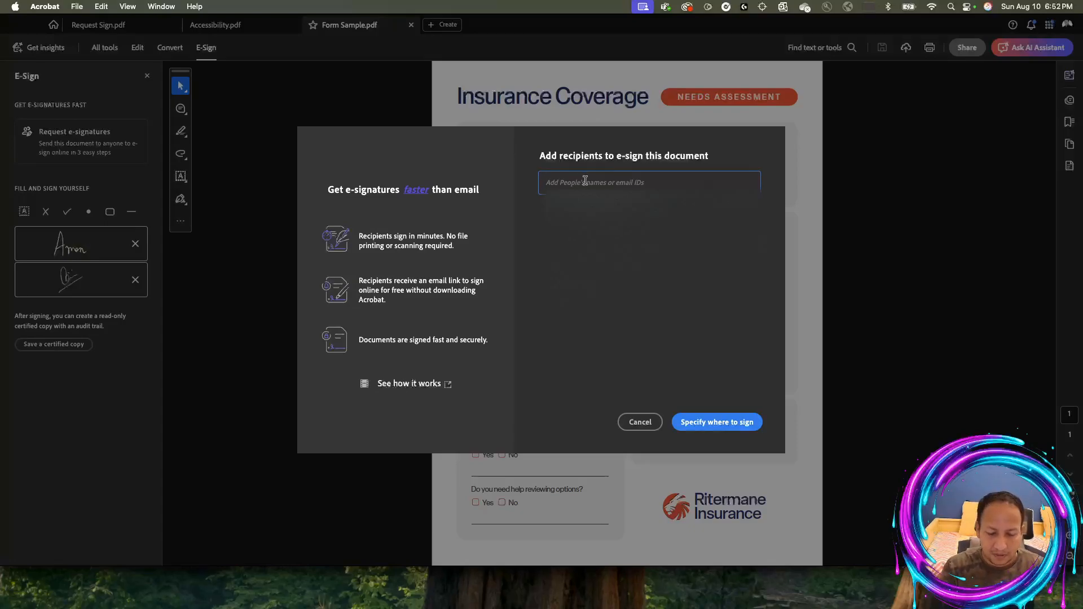
Add the saura contact as signer, titled 'Insurance coverage assessment form', replacing the message text.
type("saura")
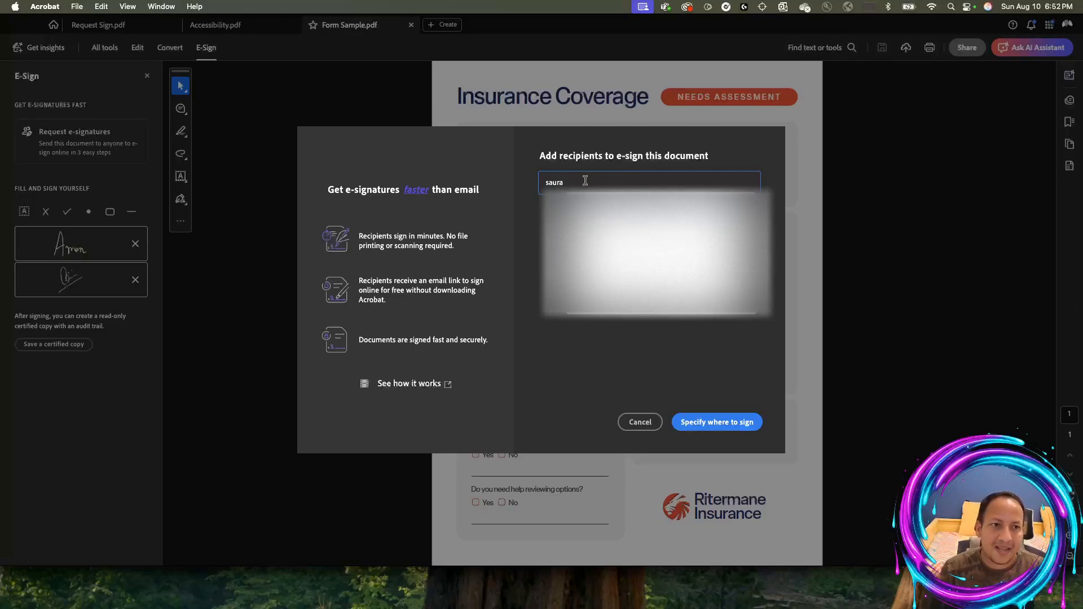
left_click(625, 183)
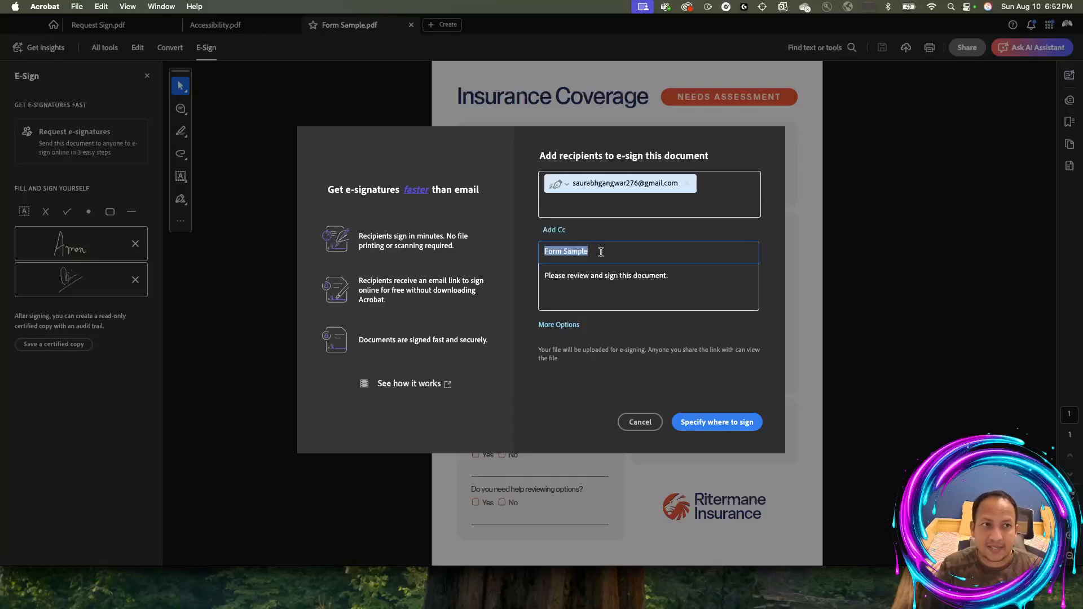
type("Insurance coverage a")
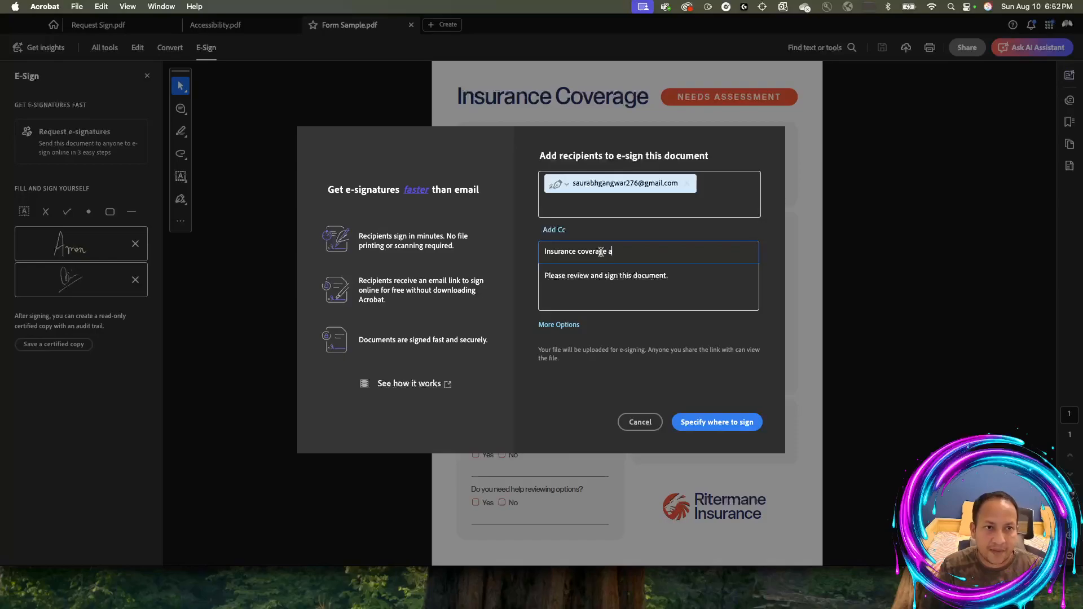
type("ssessment form")
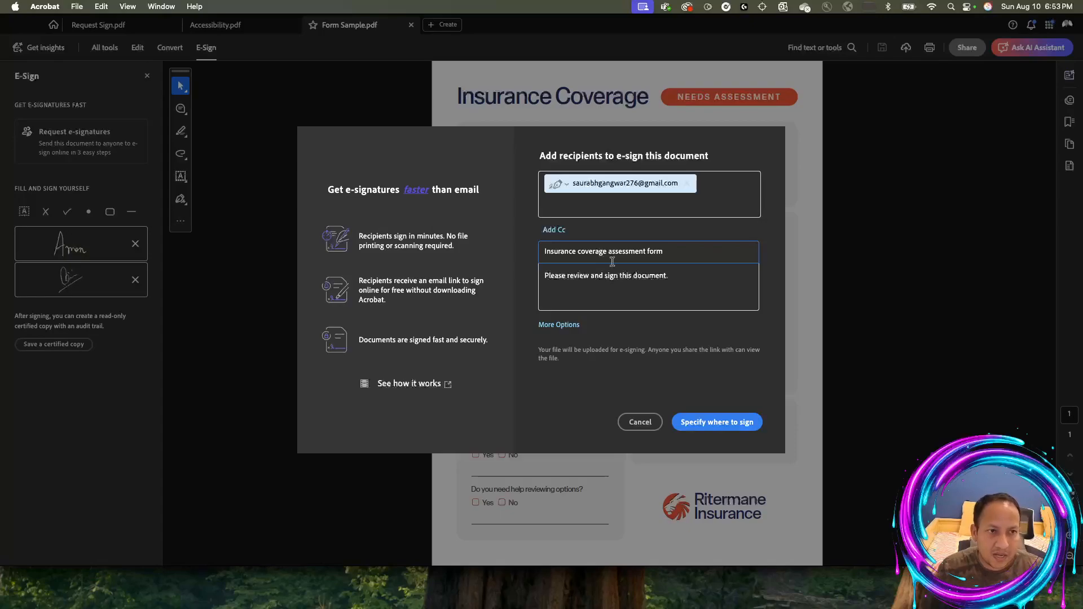
double_click(656, 276)
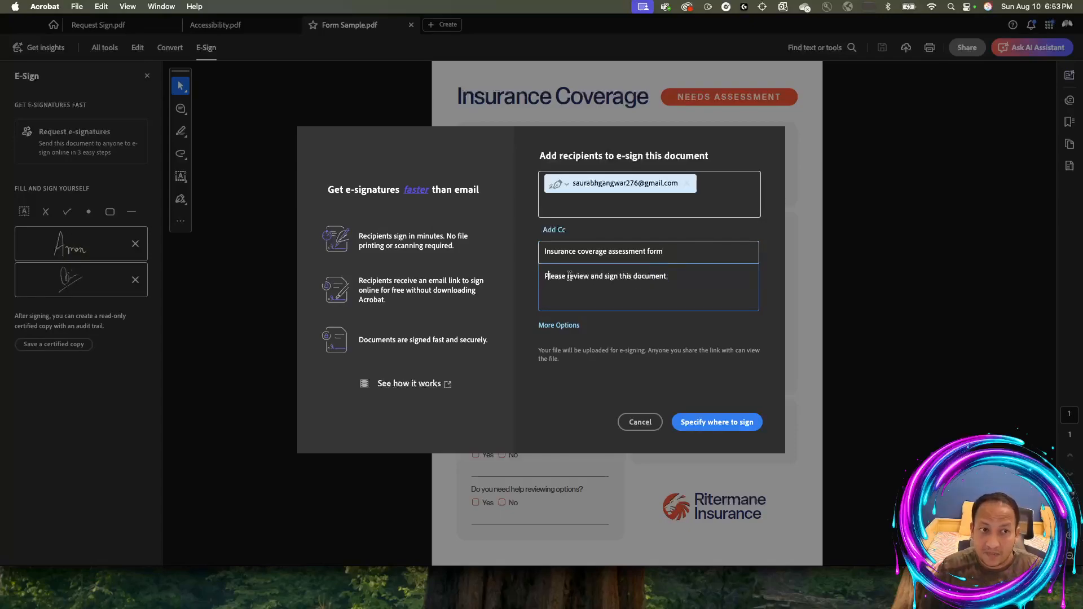
triple_click(605, 276)
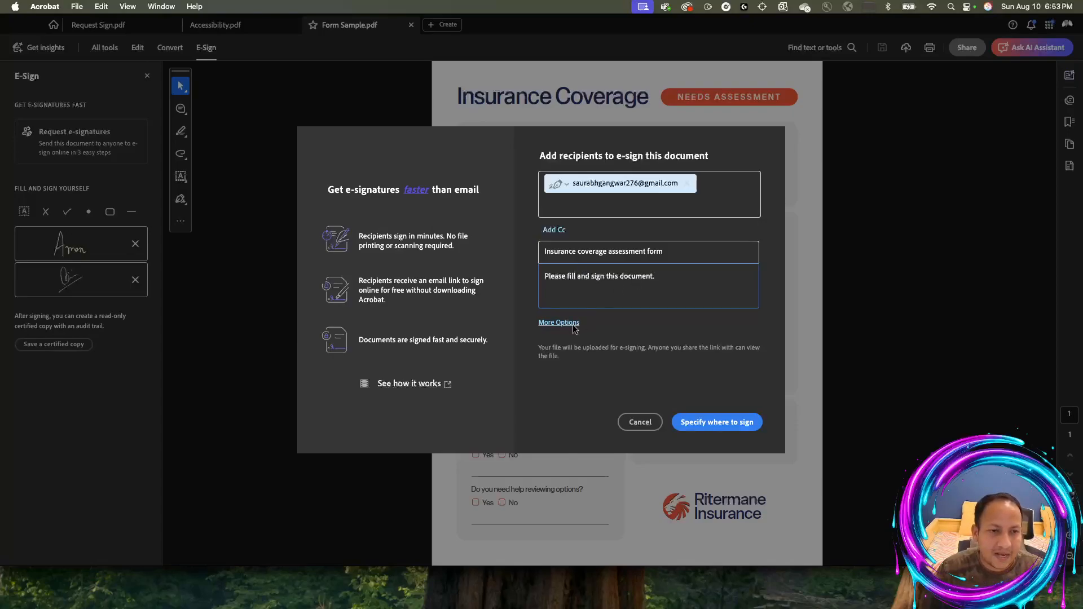
mouse_move(559, 322)
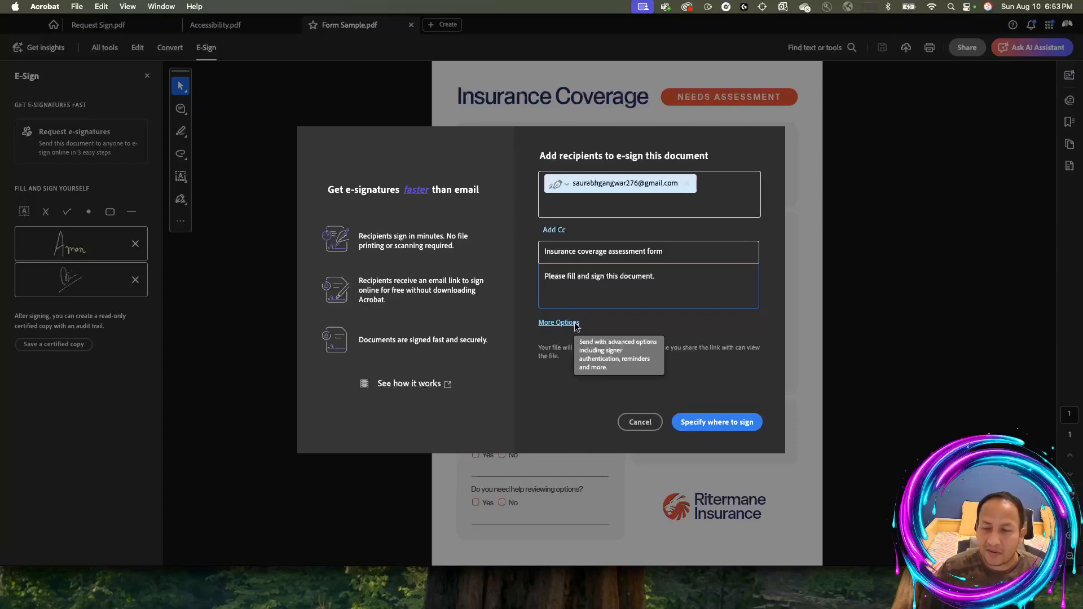
mouse_move(575, 329)
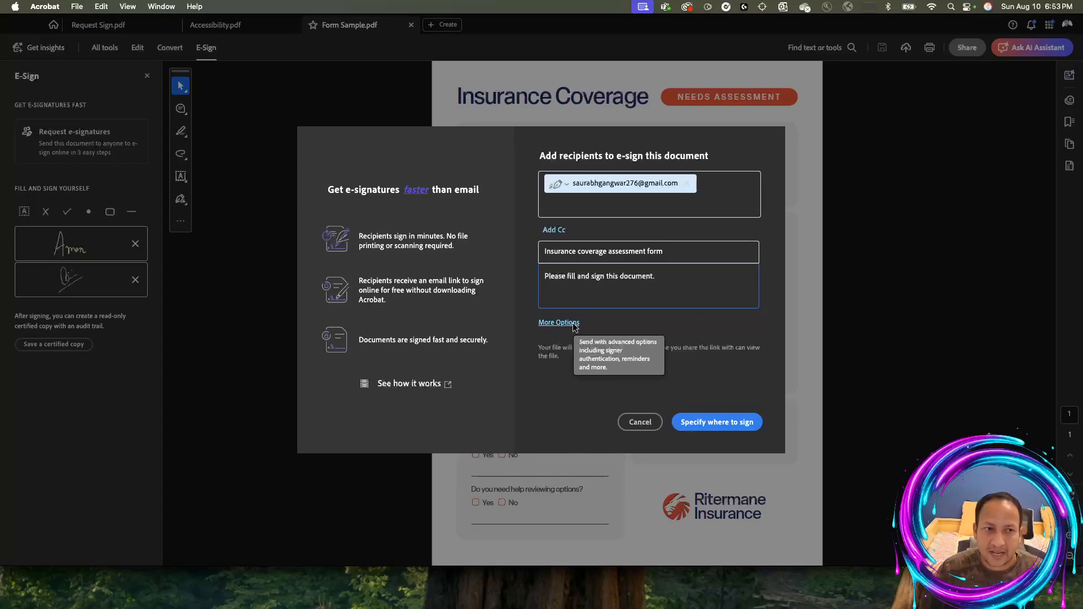
Open the full e-signature request page and display the CC recipients field.
left_click(717, 422)
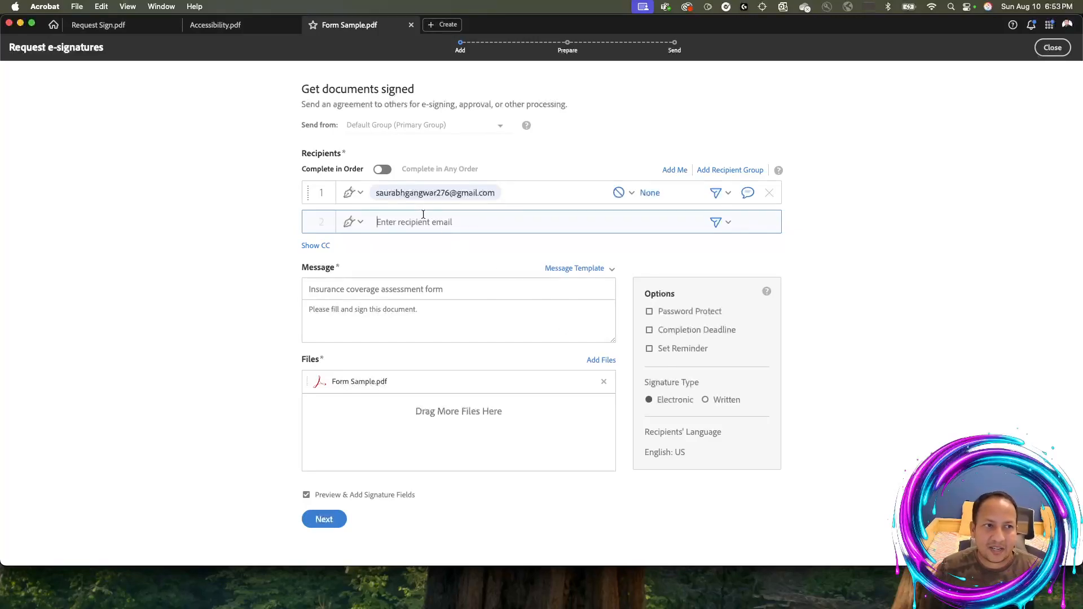
double_click(434, 192)
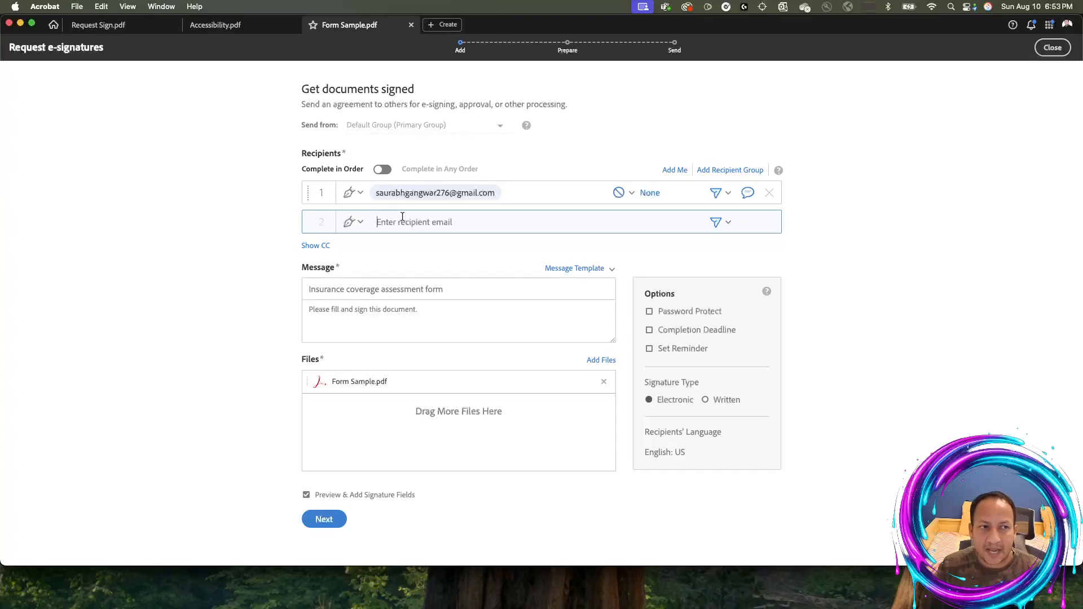
mouse_move(517, 219)
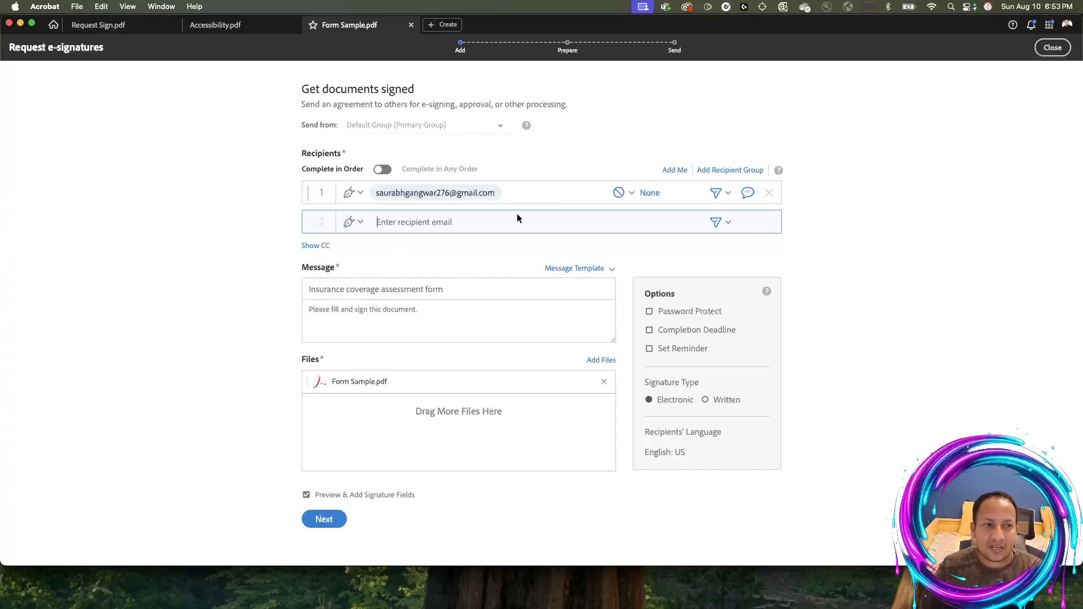
mouse_move(316, 246)
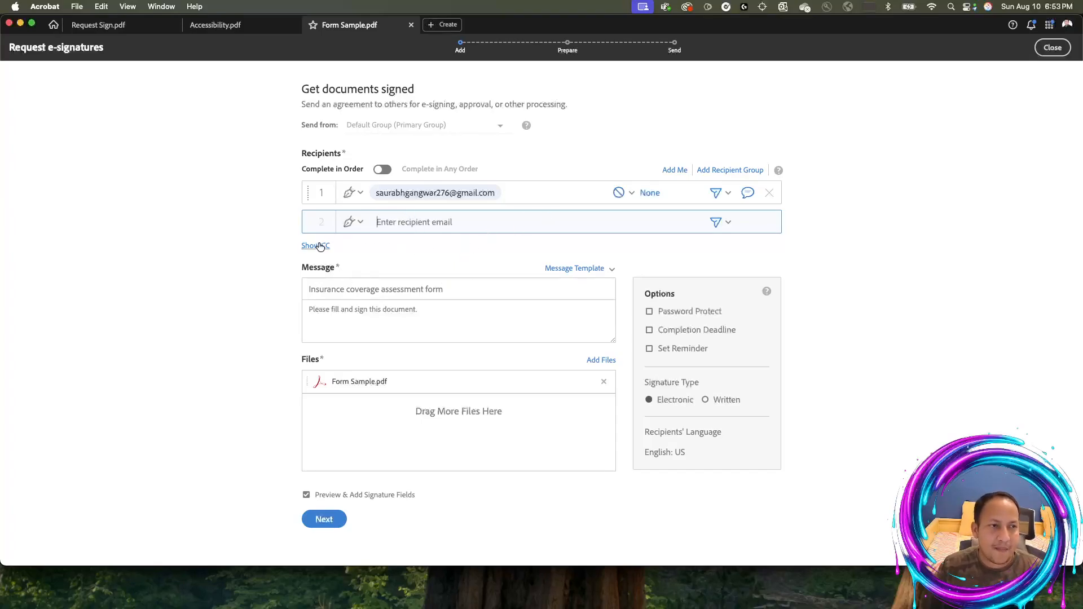
left_click(315, 246)
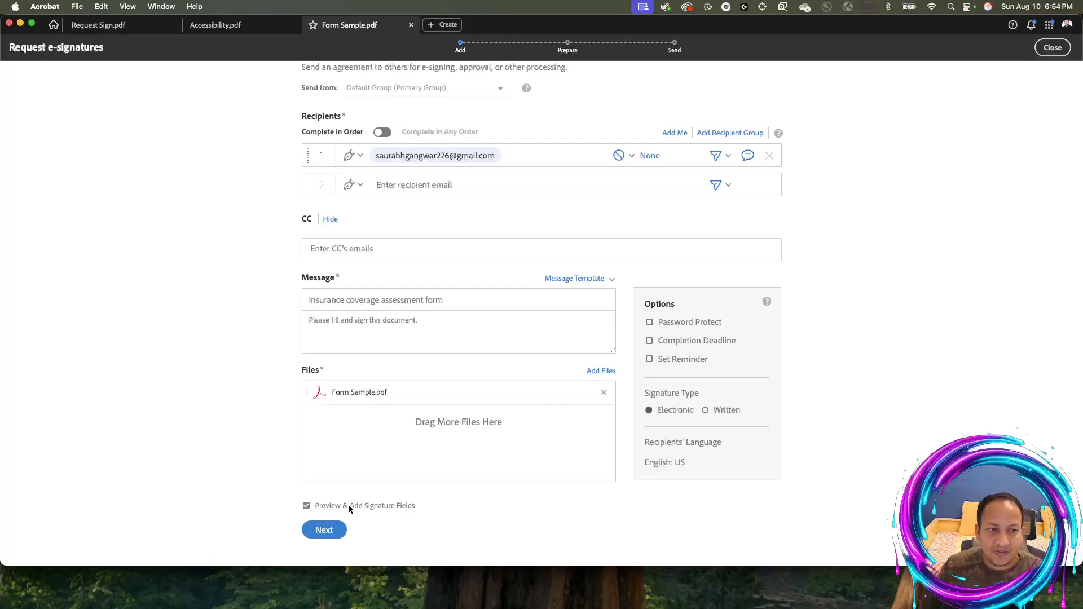
mouse_move(400, 510)
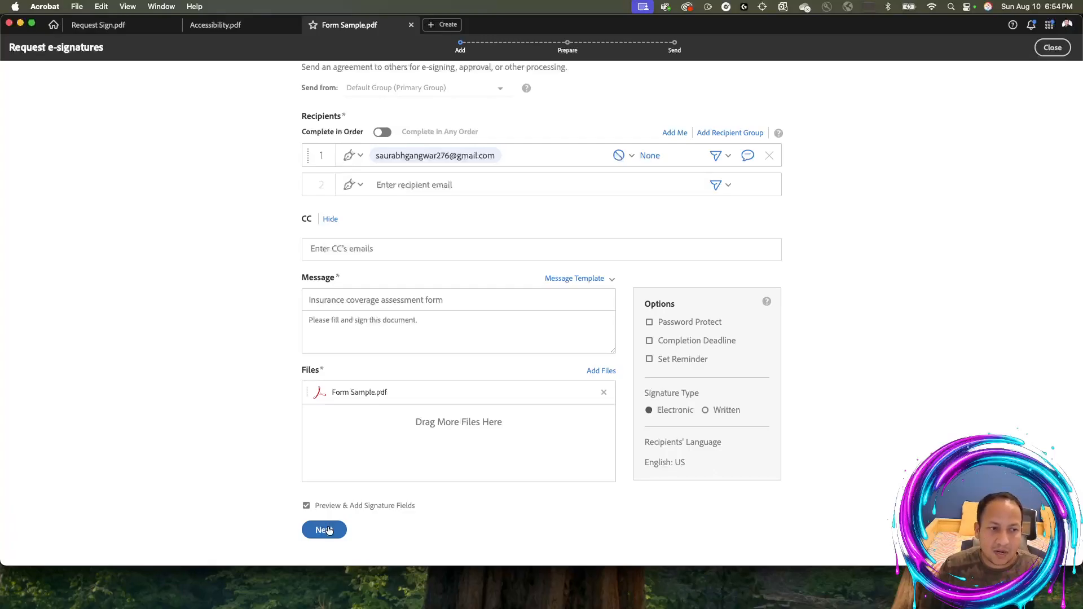
Advance the request to the Prepare stage and scroll through the insurance form preview.
left_click(324, 529)
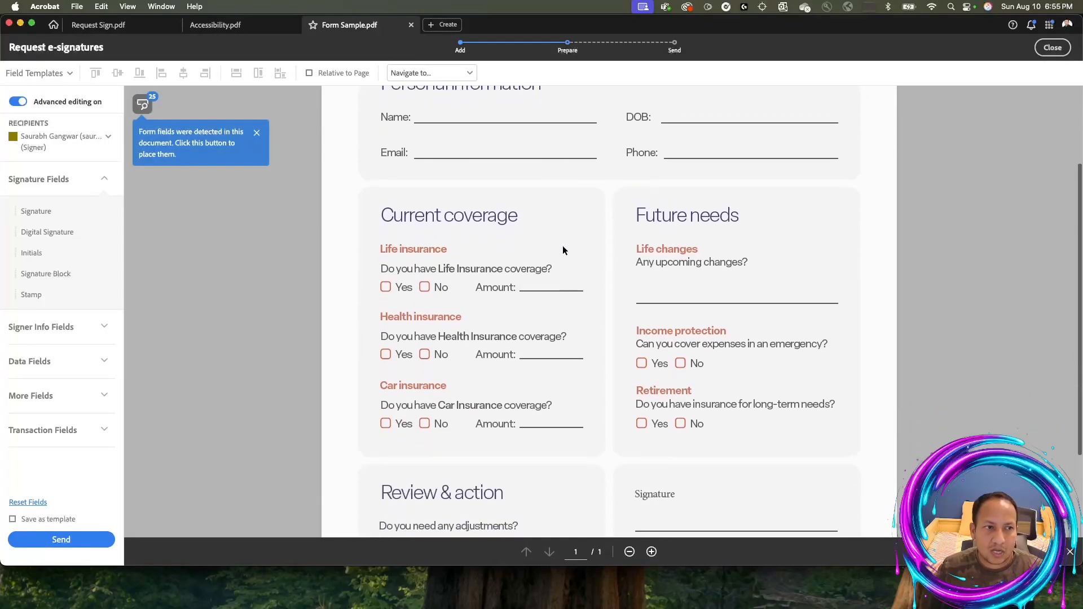
scroll("down", 3)
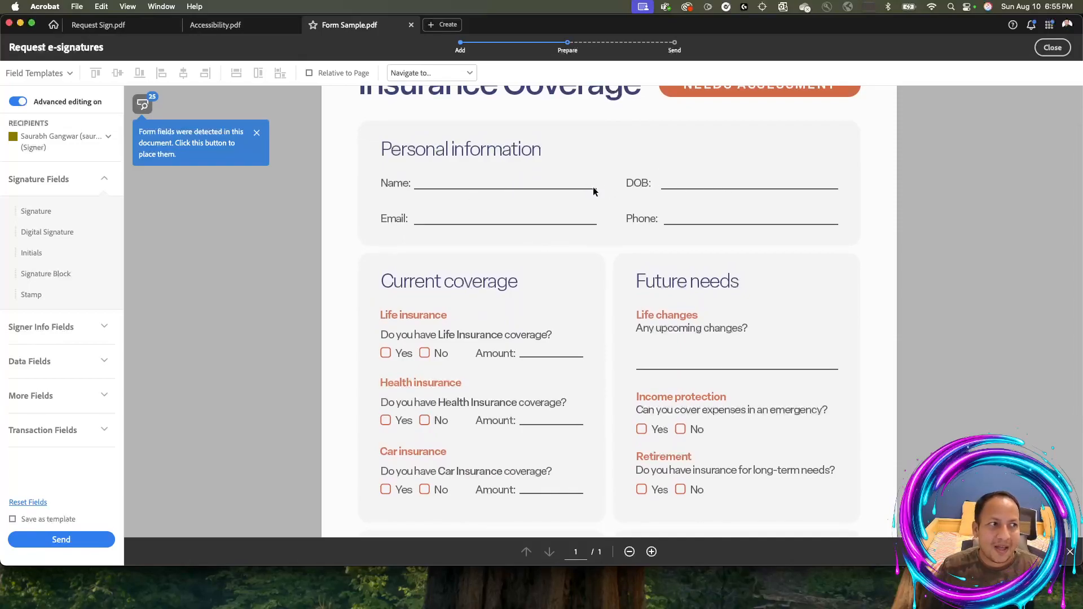
mouse_move(415, 304)
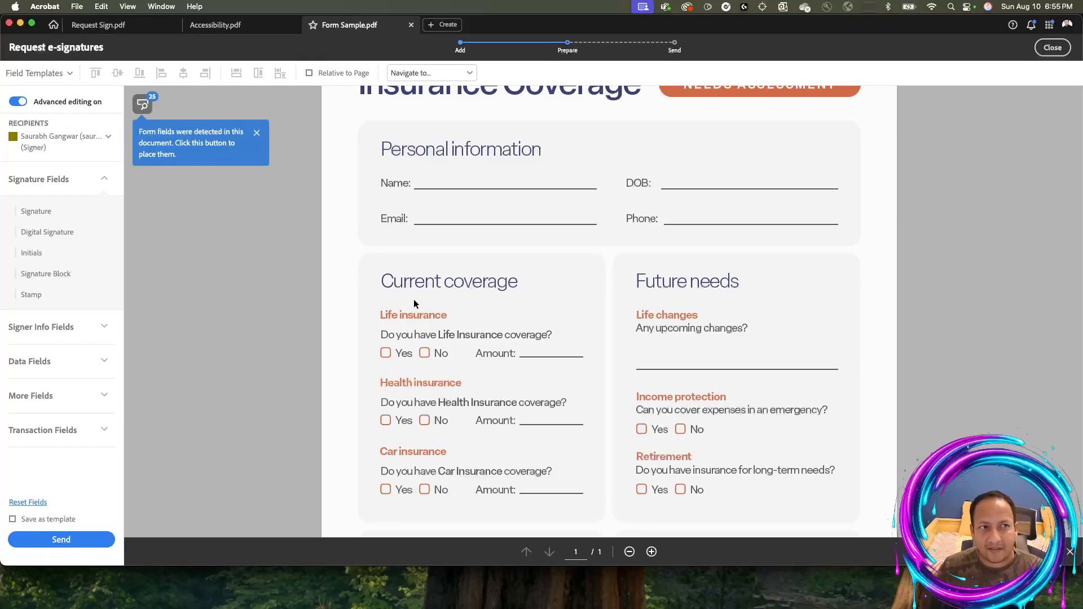
scroll("down", 3)
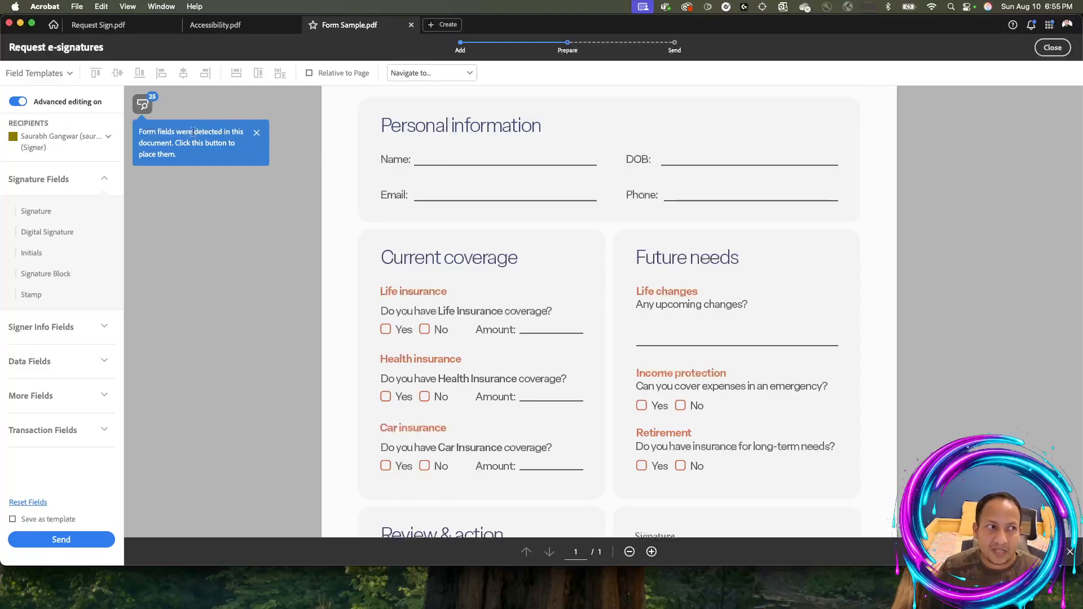
mouse_move(142, 105)
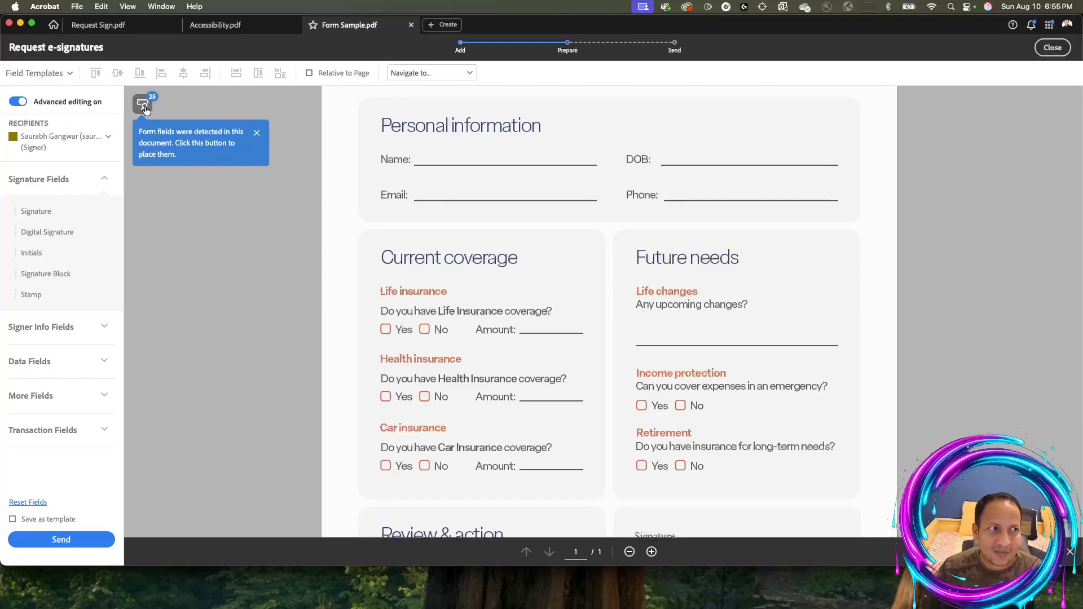
Place all 25 detected form fields, including the signature field, and scroll to review them.
left_click(143, 104)
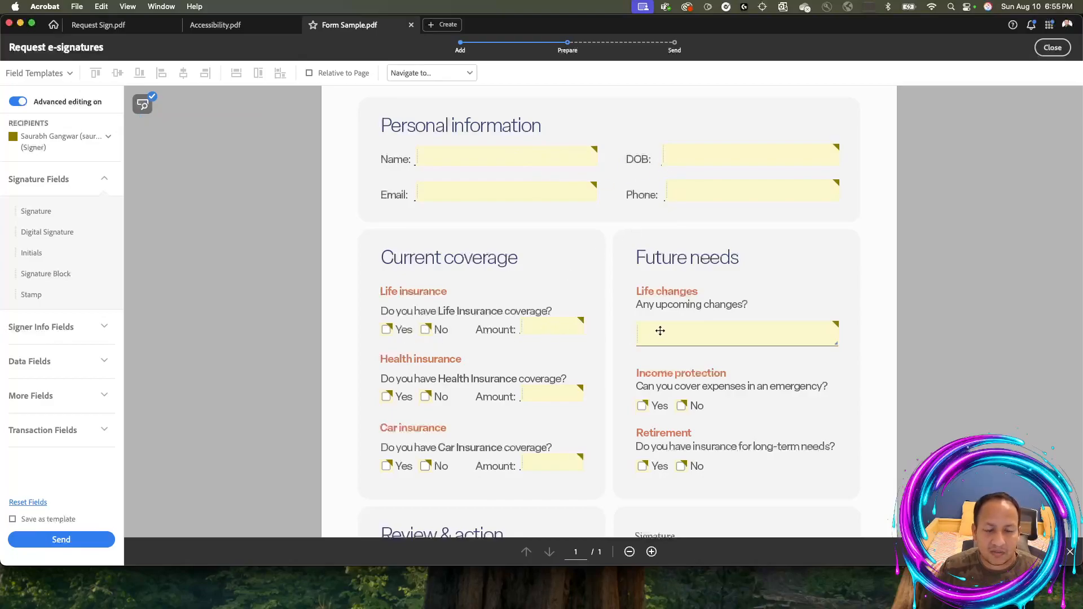
scroll("down", 3)
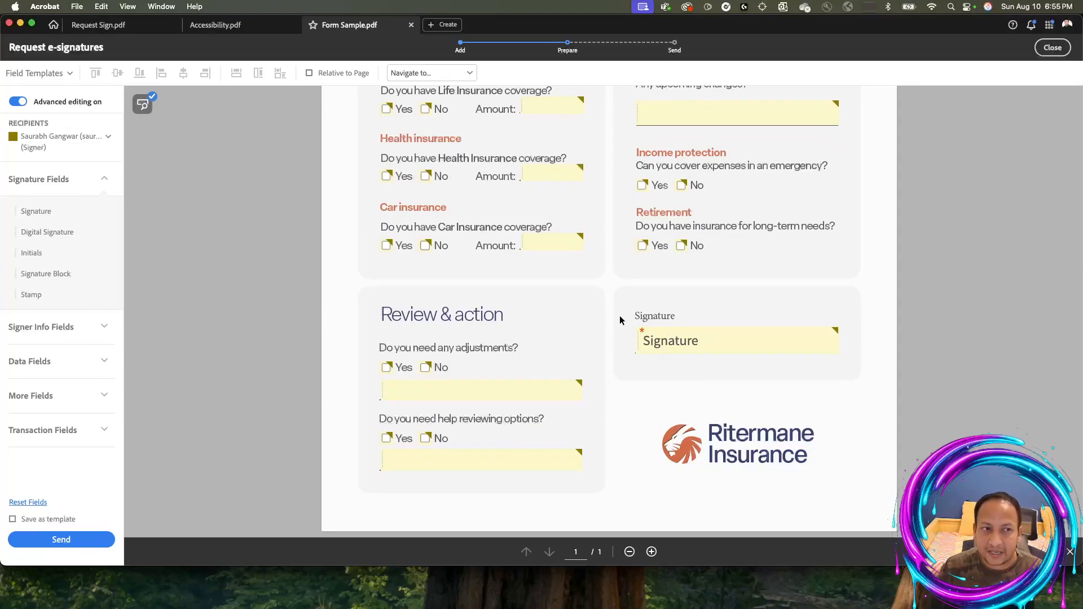
mouse_move(487, 286)
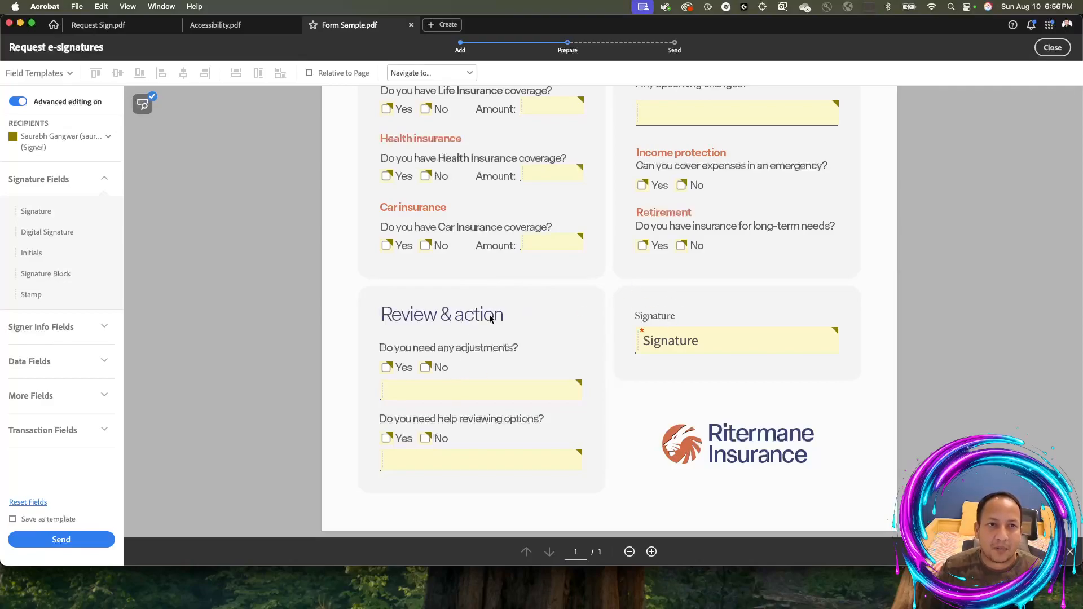
mouse_move(514, 282)
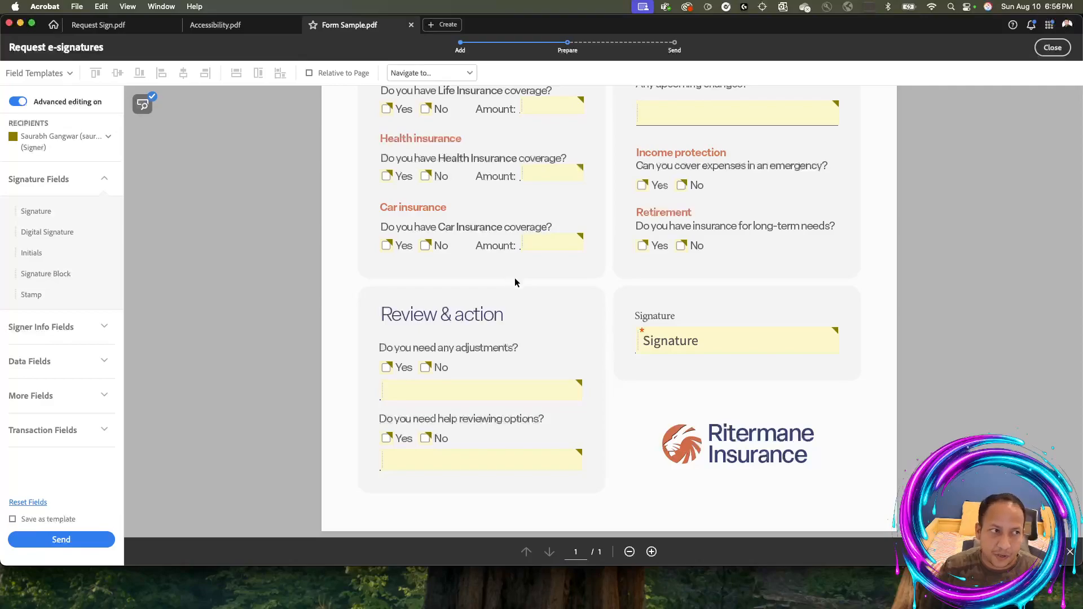
mouse_move(495, 312)
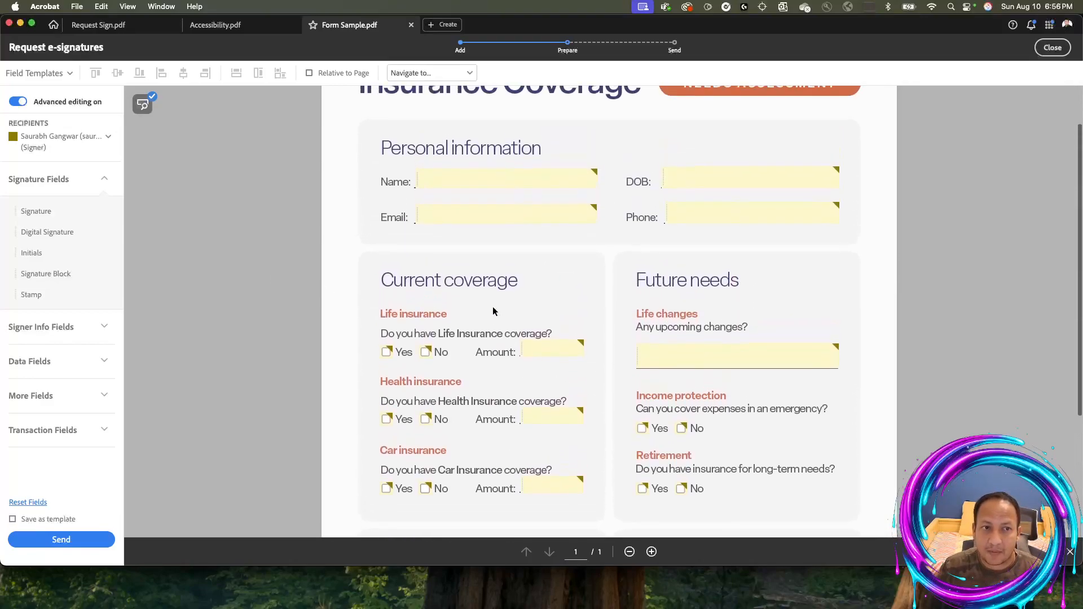
Delete the detected Life changes field under 'Any upcoming changes?'.
left_click(736, 356)
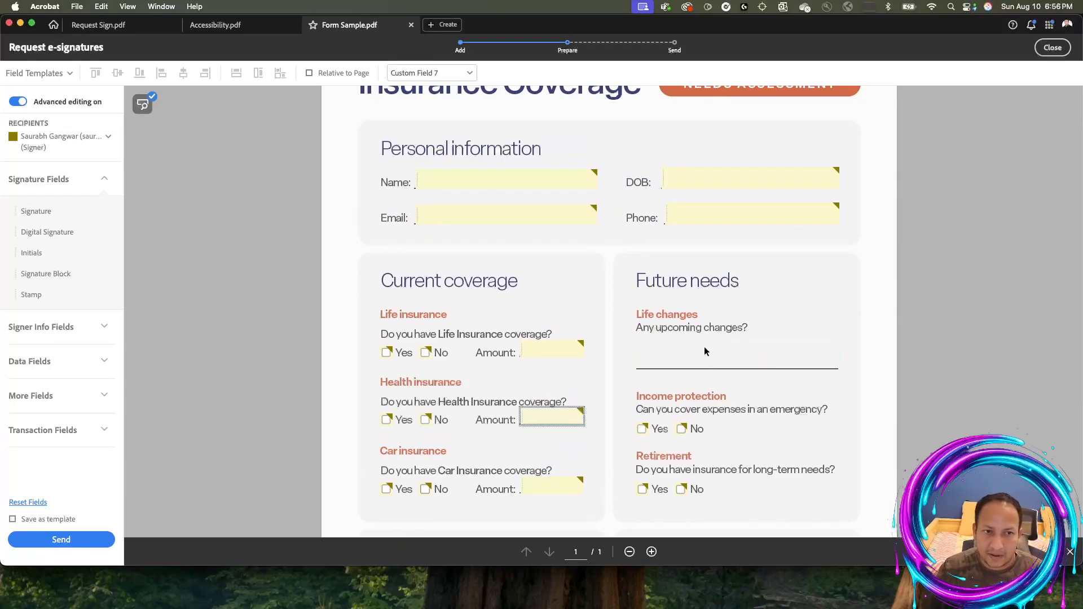
mouse_move(650, 351)
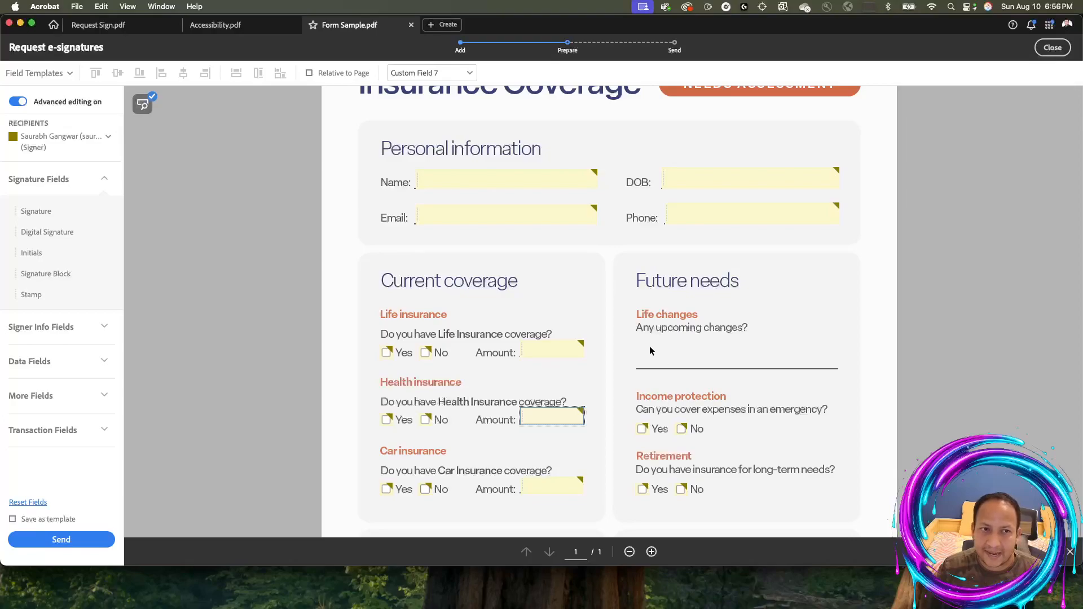
mouse_move(735, 360)
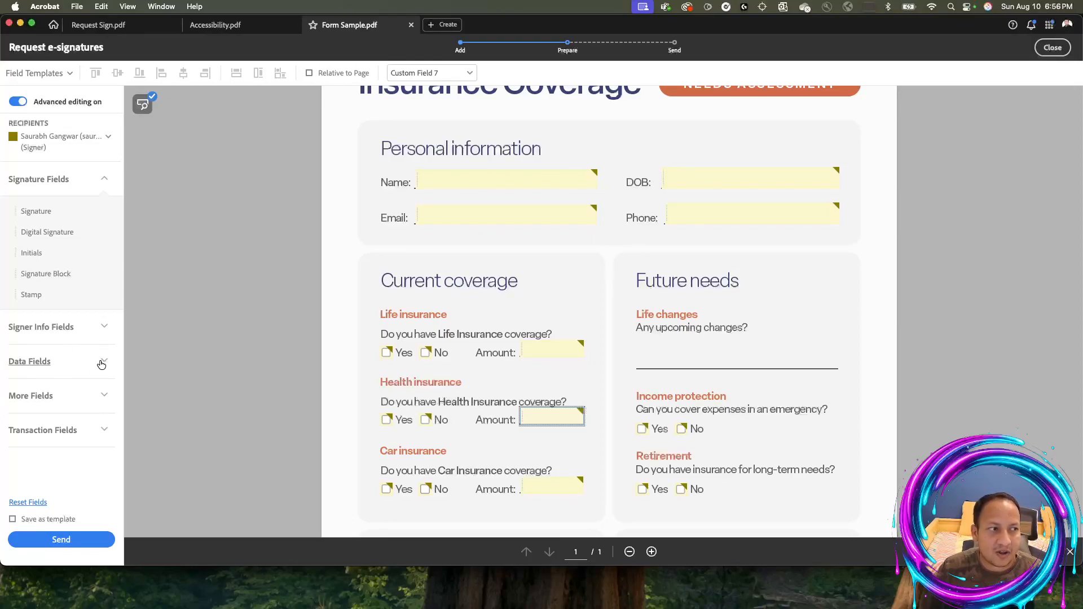
Add a Text Input field stretched across the full Life changes answer line.
left_click(29, 361)
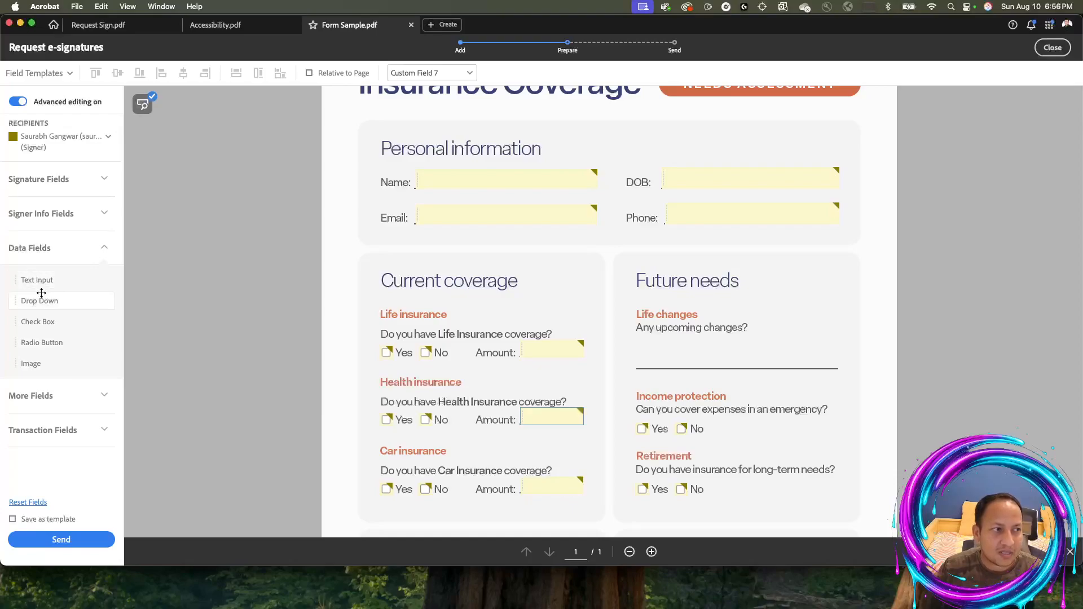
mouse_move(47, 342)
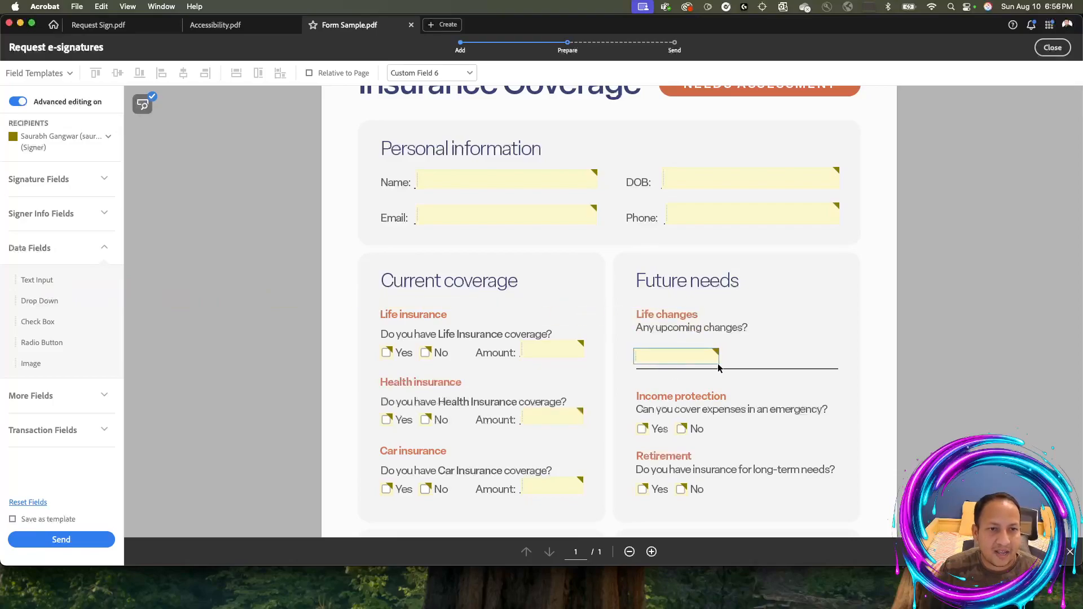
left_click_drag(718, 360, 836, 360)
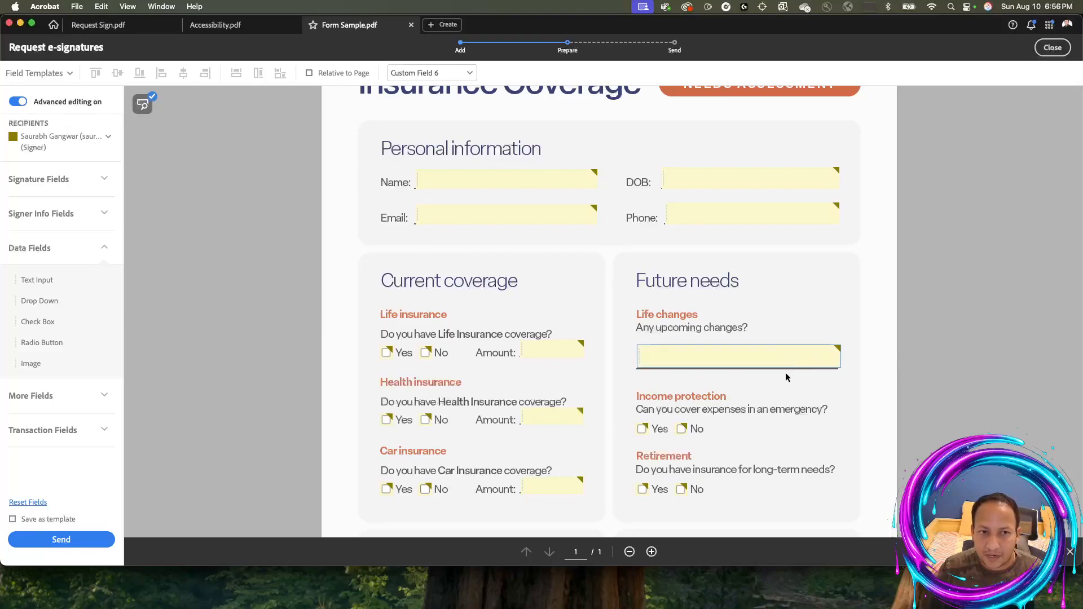
scroll("down", 3)
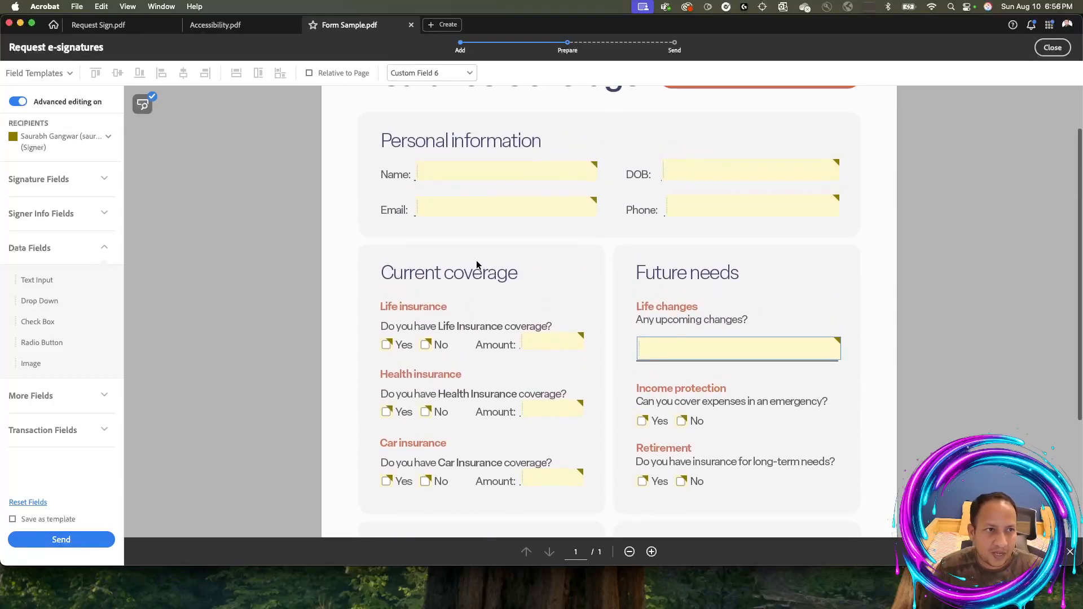
Send the request, skipping review in the Detected Fields Not Reviewed dialog.
left_click(61, 539)
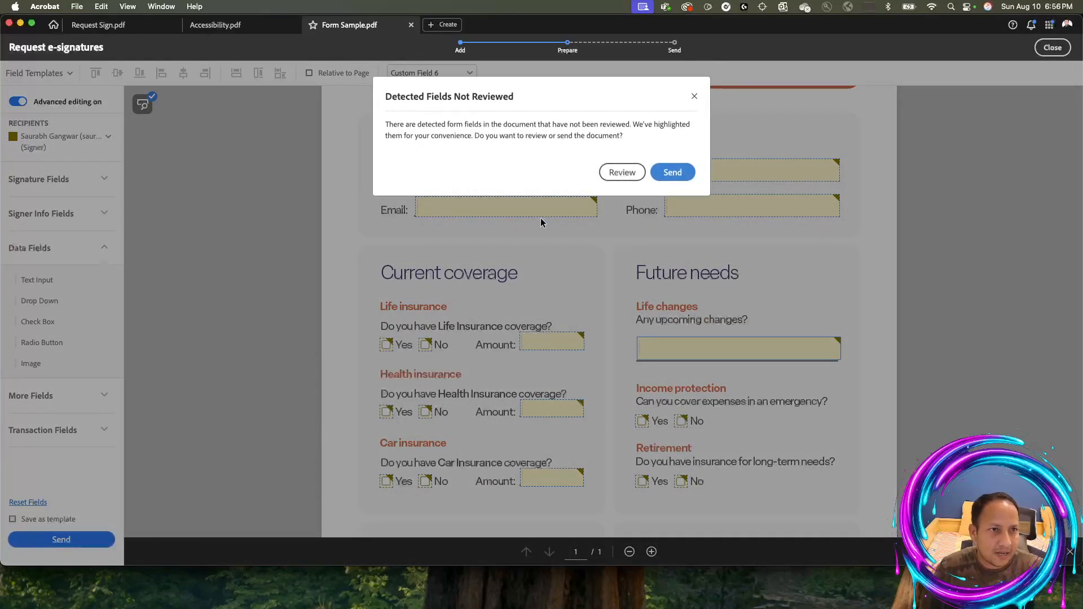
left_click(671, 172)
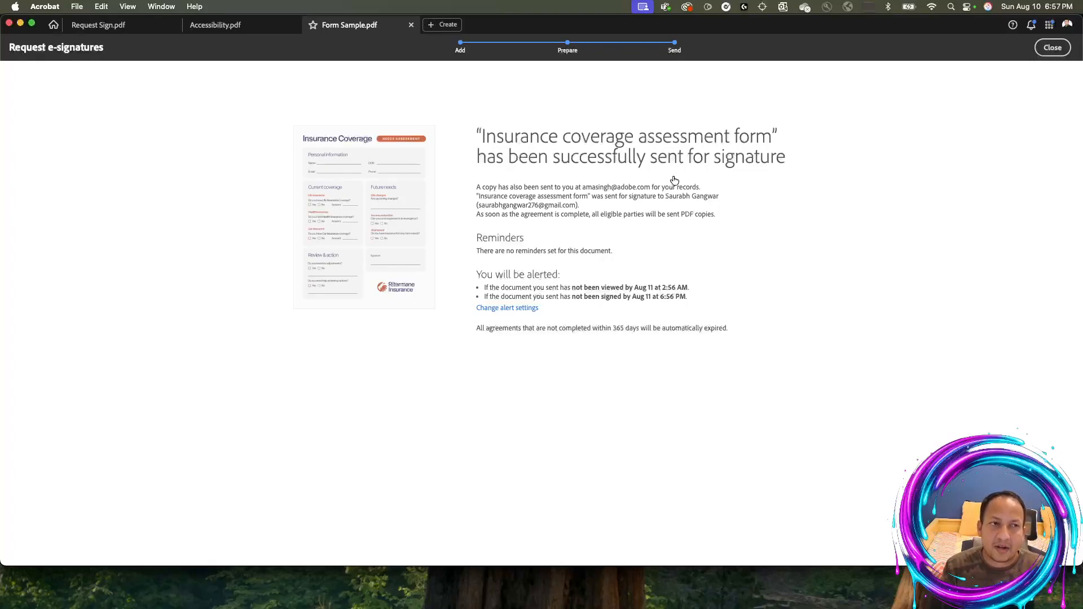
mouse_move(873, 253)
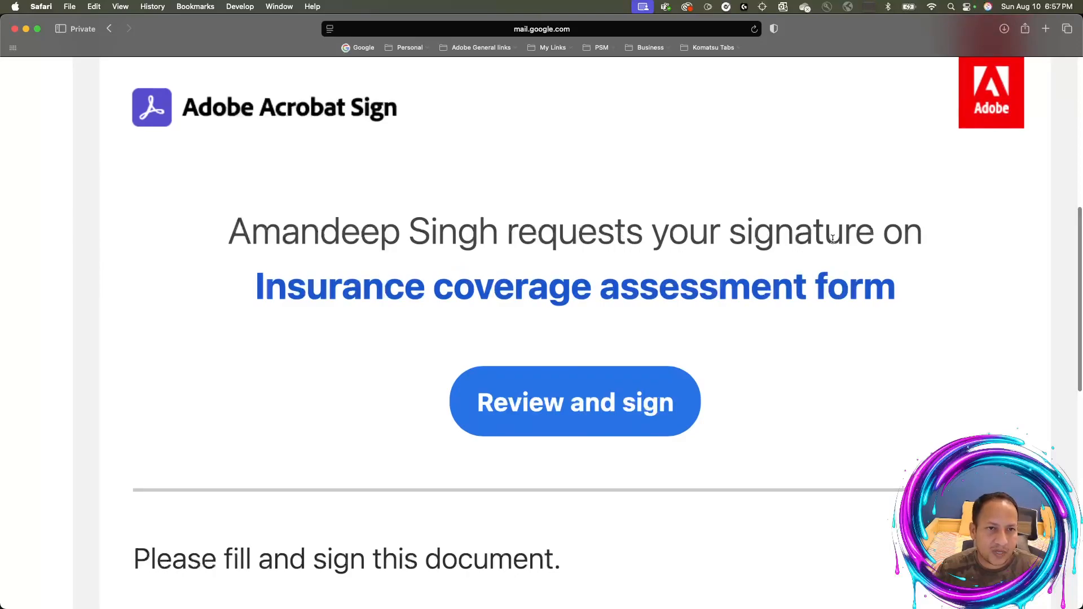
mouse_move(574, 428)
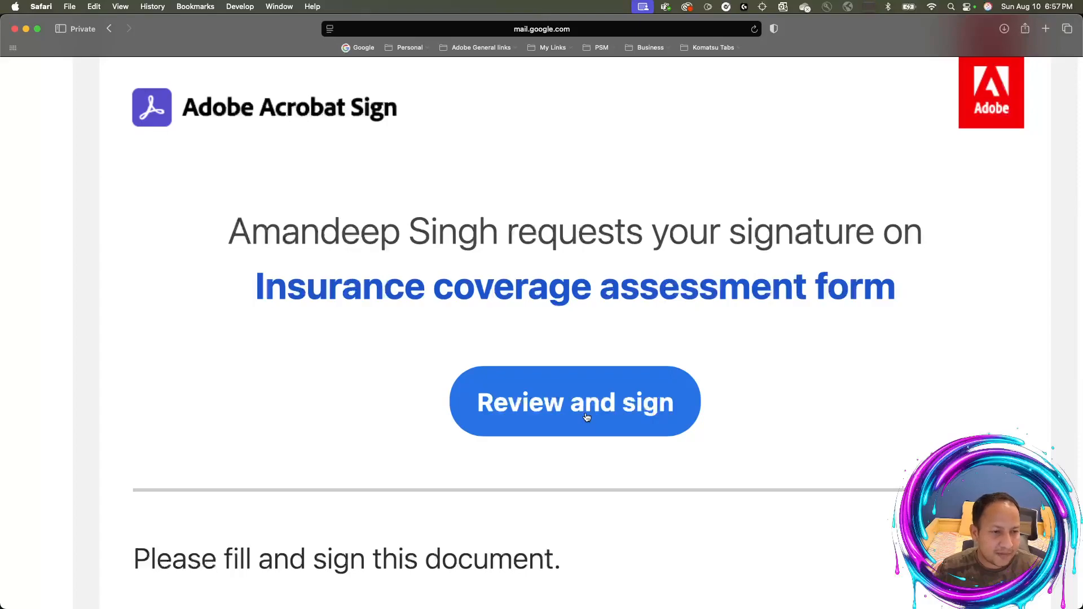
Open the form in Acrobat Sign from the email's 'Review and sign' button.
left_click(575, 401)
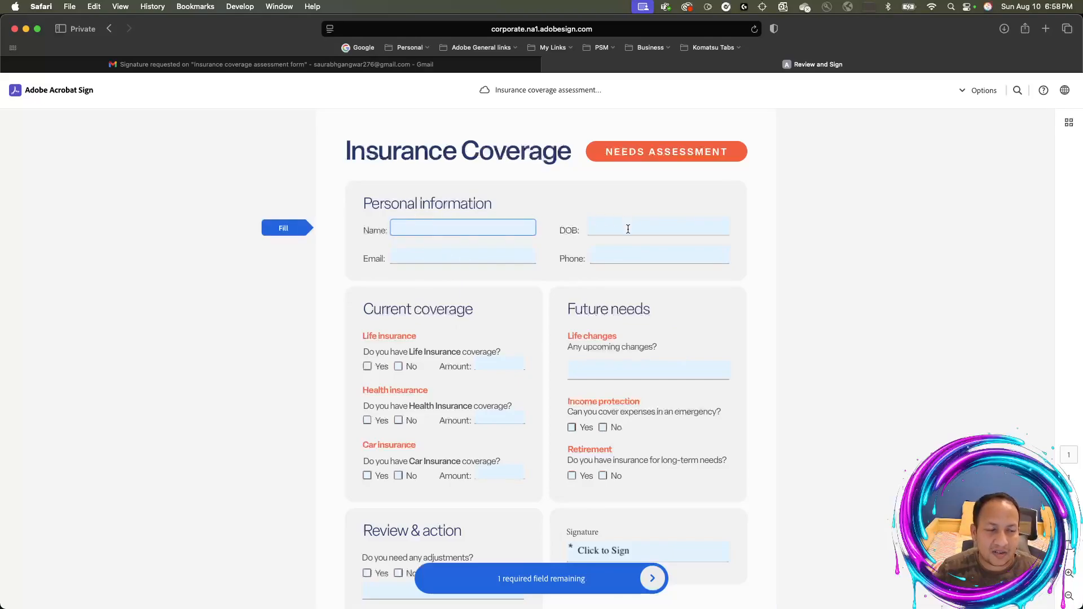
scroll("down", 3)
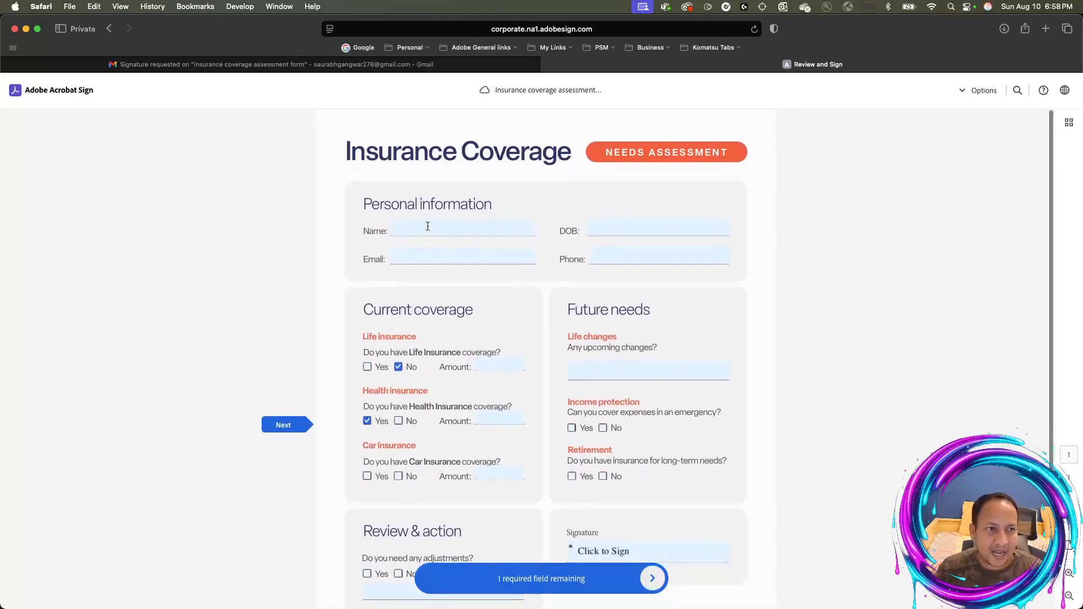
type("Saurabh")
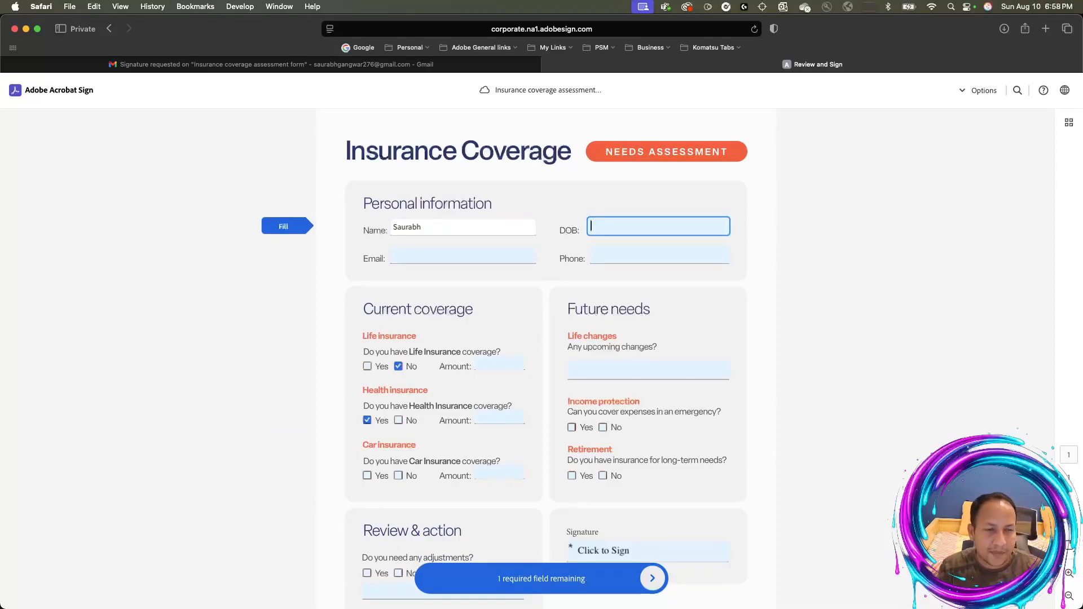
left_click(462, 256)
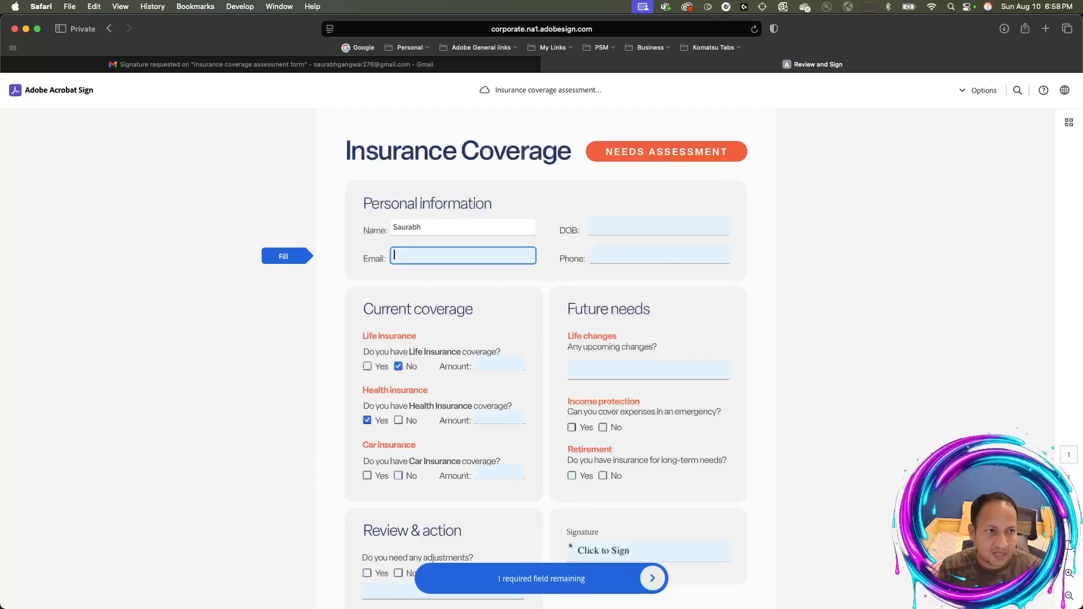
type("test@")
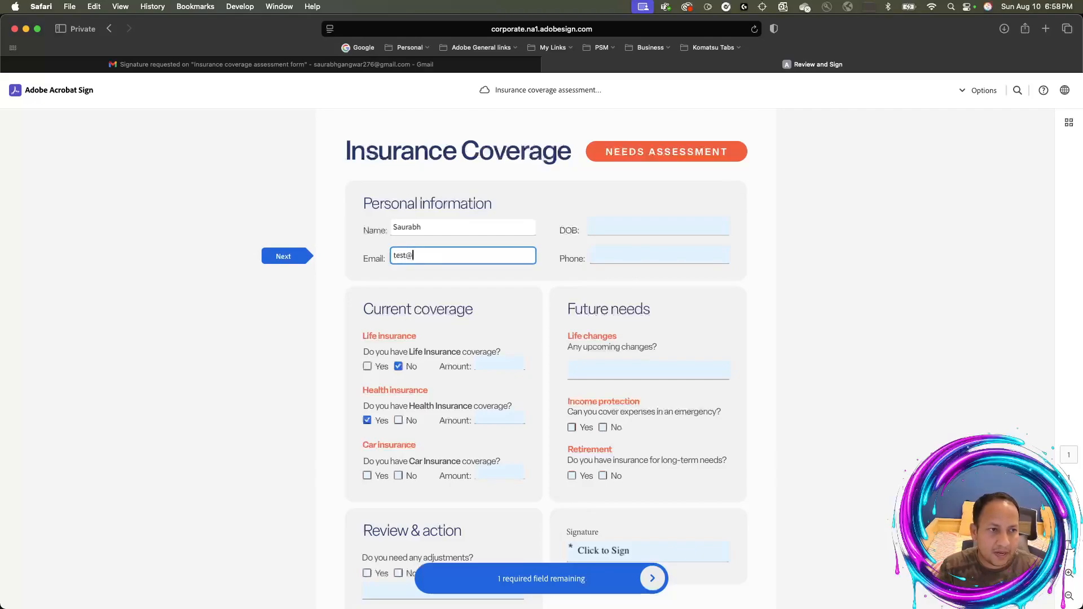
type("email.com")
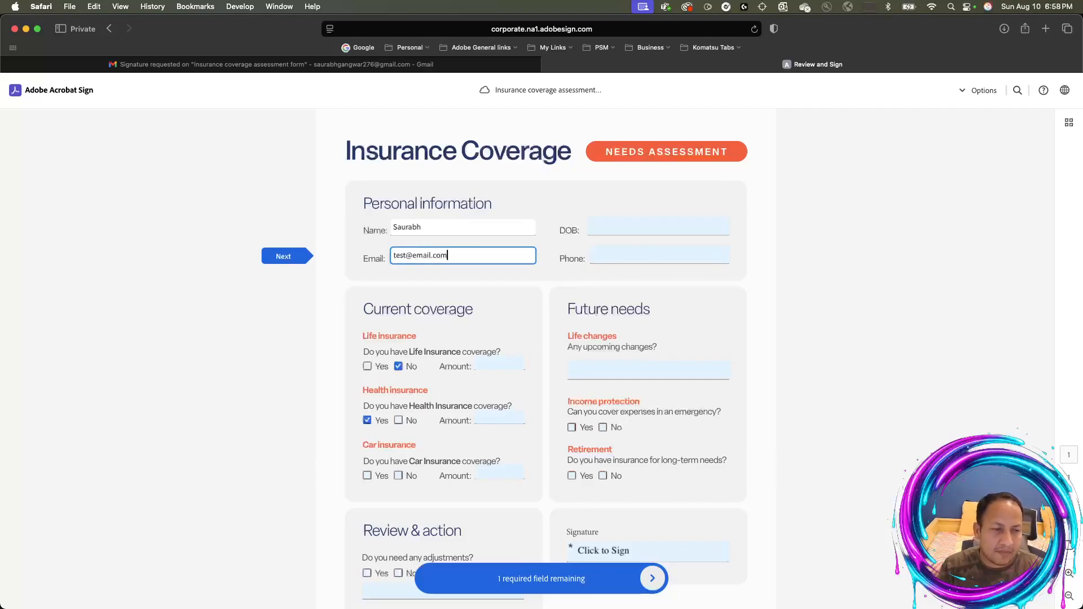
scroll("down", 3)
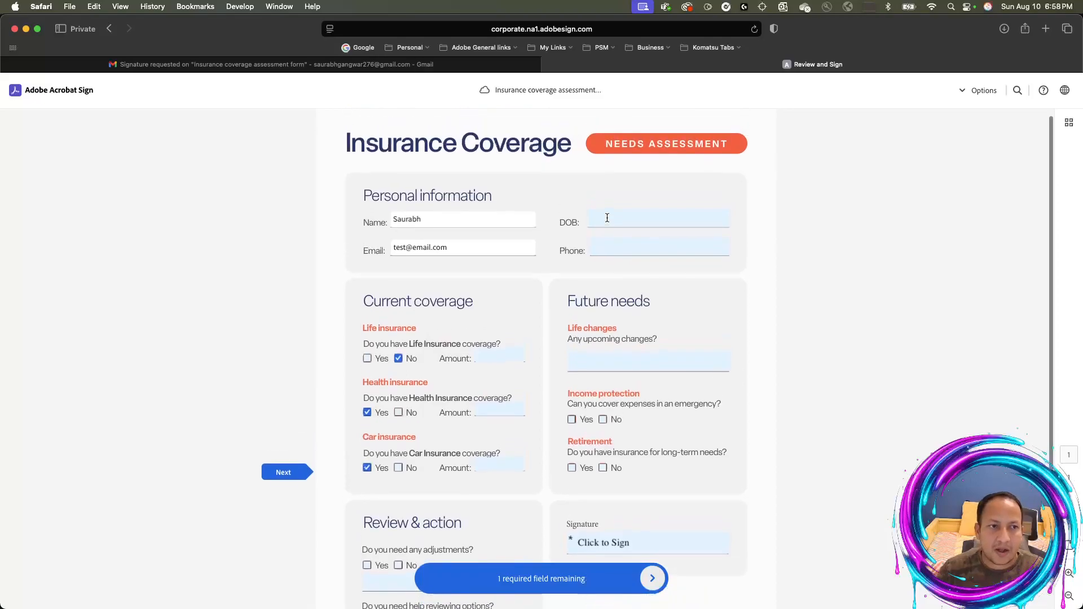
Scroll down the form toward the Signature field.
scroll("down", 3)
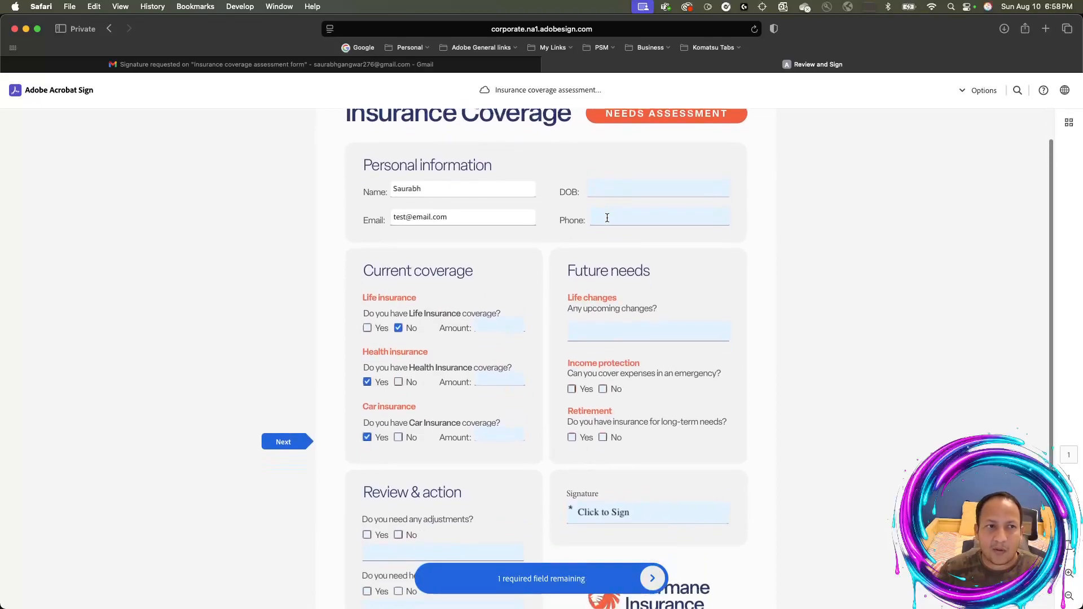
scroll("down", 3)
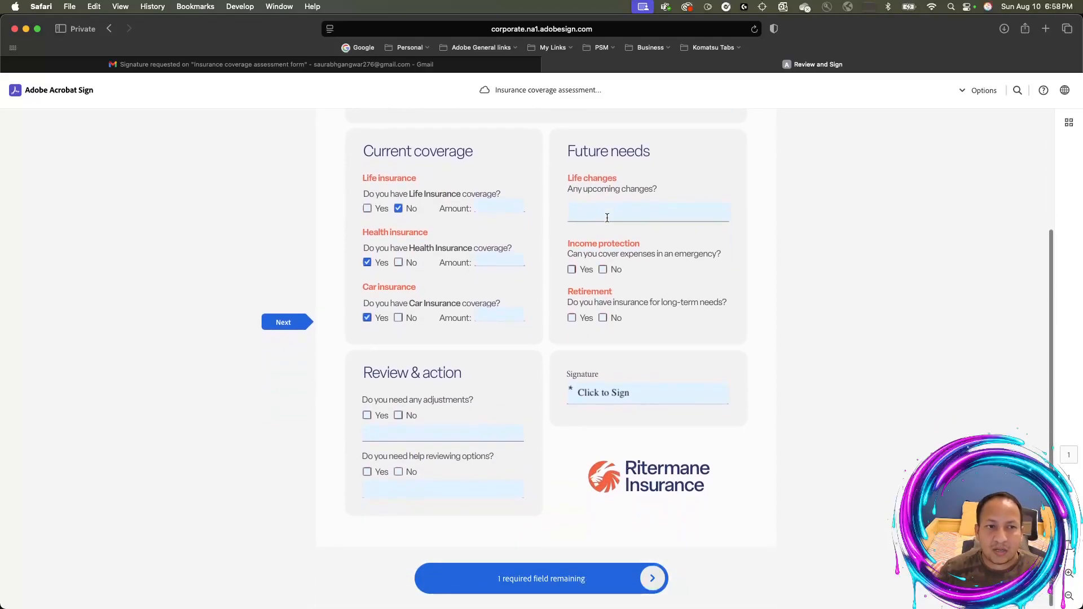
scroll("down", 3)
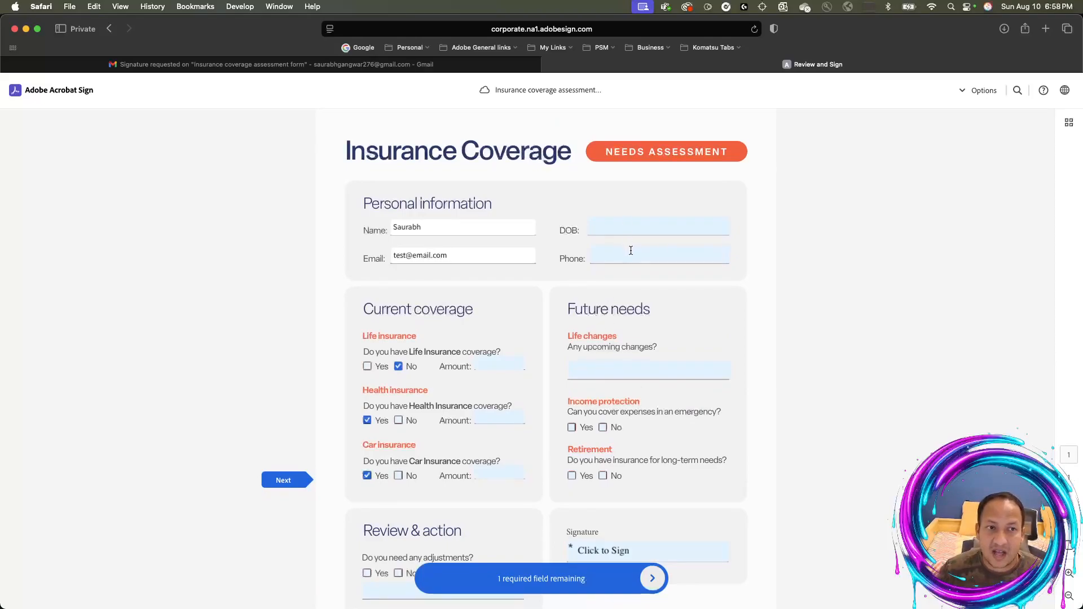
scroll("down", 3)
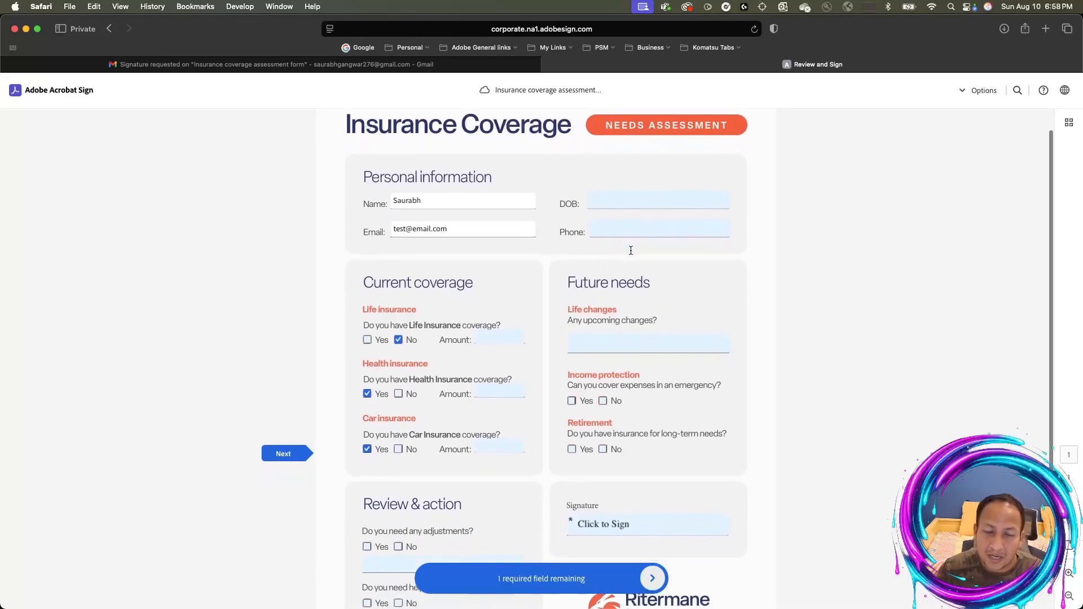
scroll("down", 3)
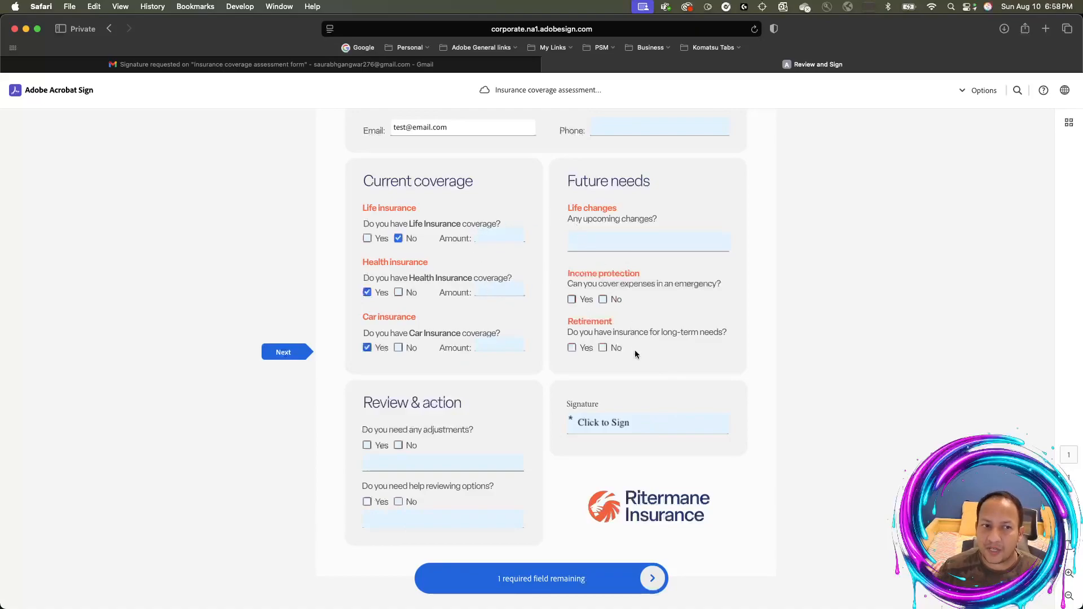
mouse_move(602, 423)
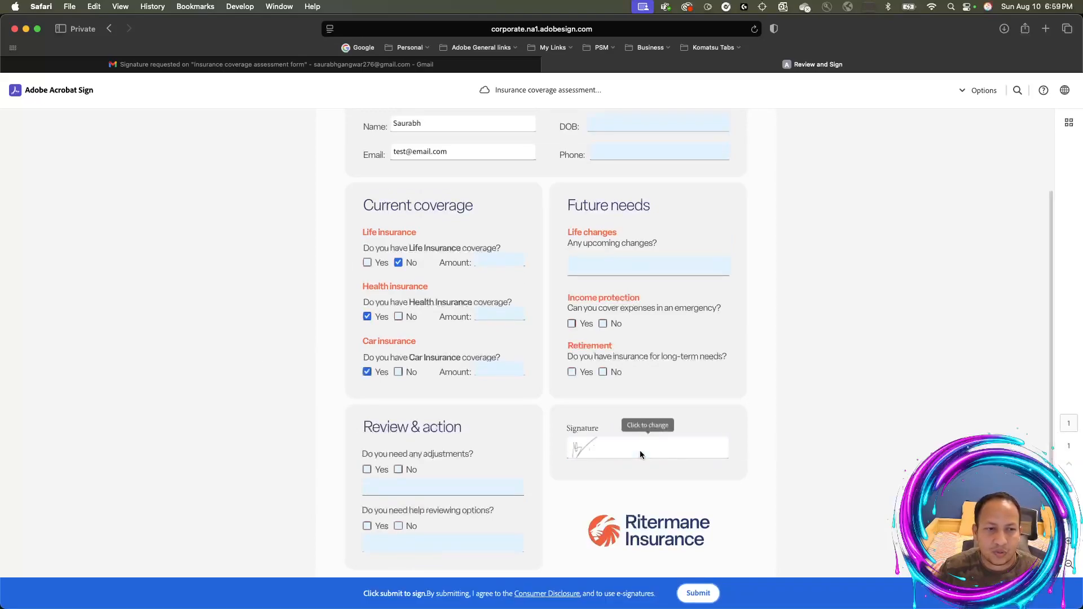
Submit the completed insurance coverage form to reach 'You're all set!'.
scroll("down", 3)
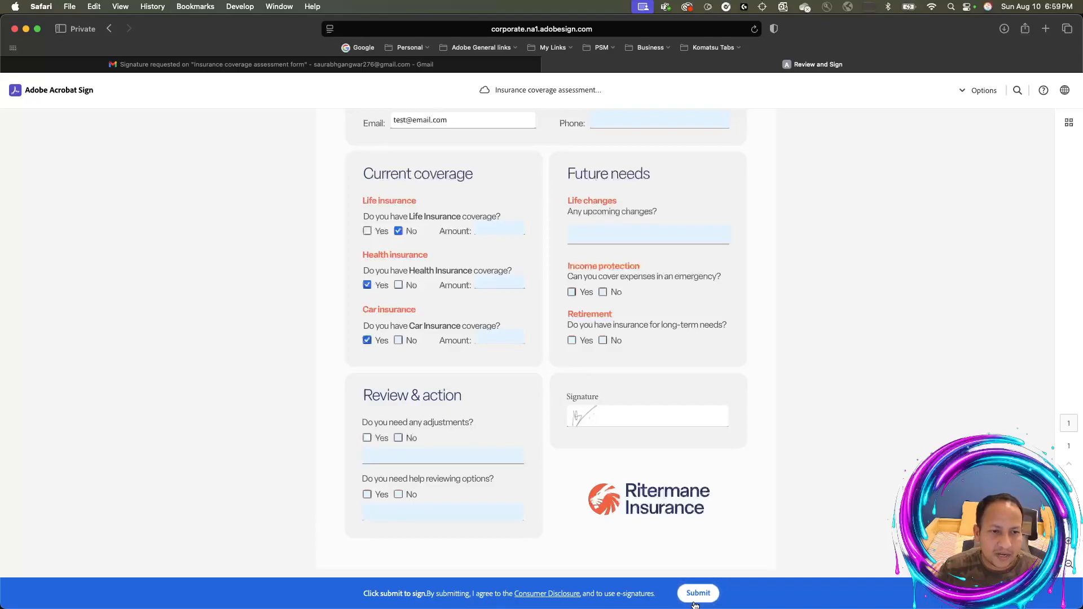
left_click(698, 593)
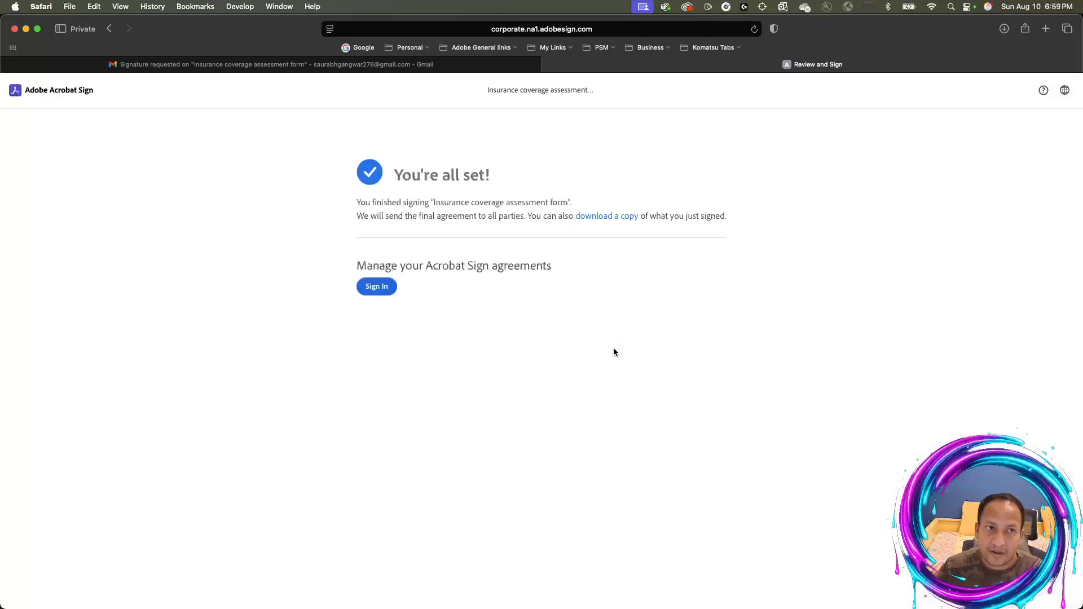
mouse_move(691, 209)
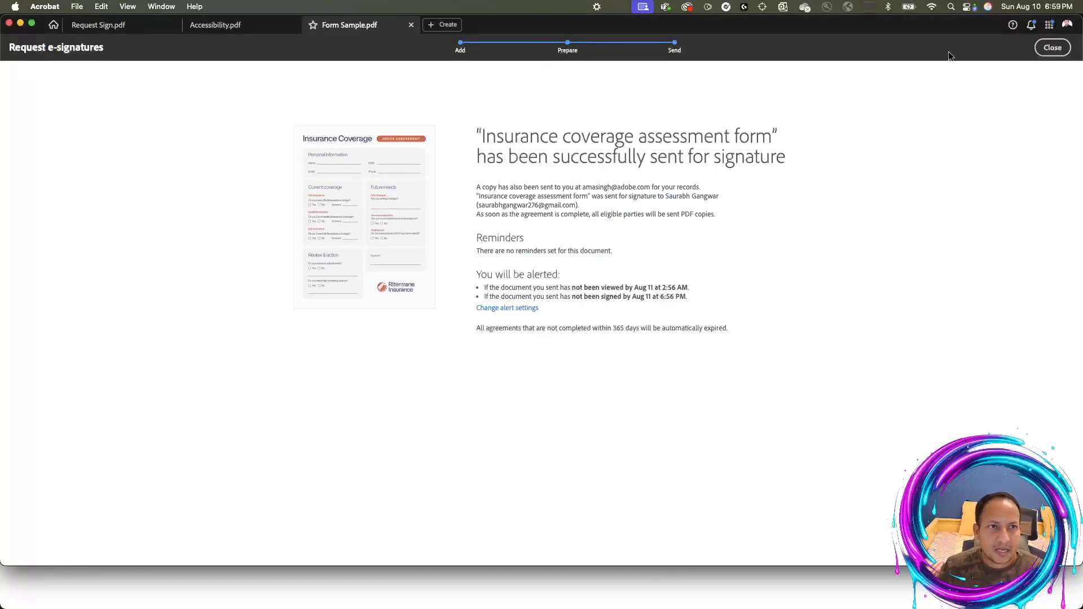
Close the sent-for-signature screen and allow the signed PDF to reach Adobe's verification site.
left_click(1052, 47)
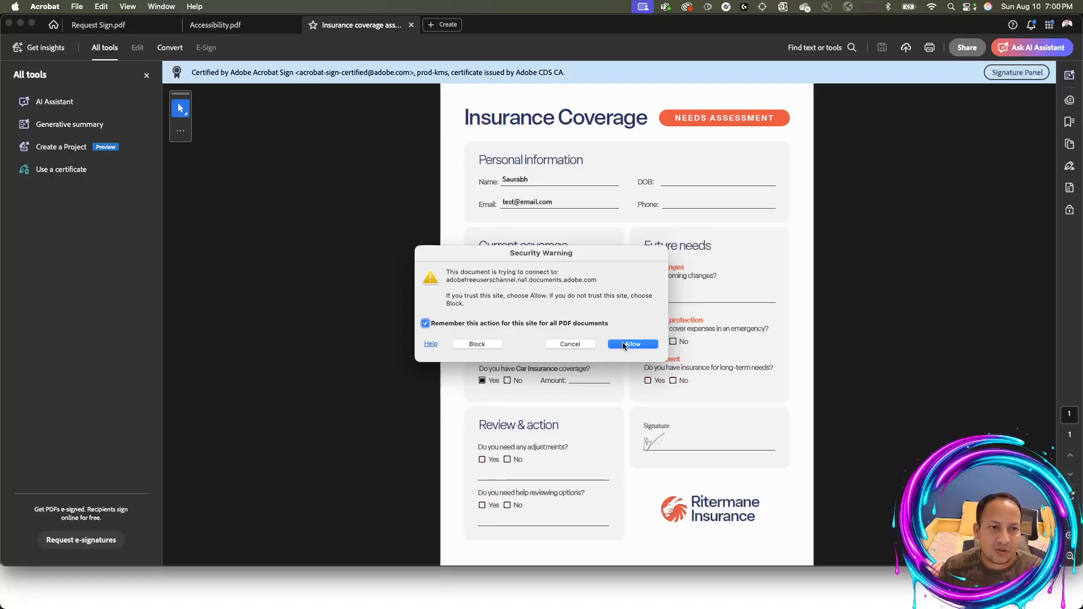
left_click(632, 344)
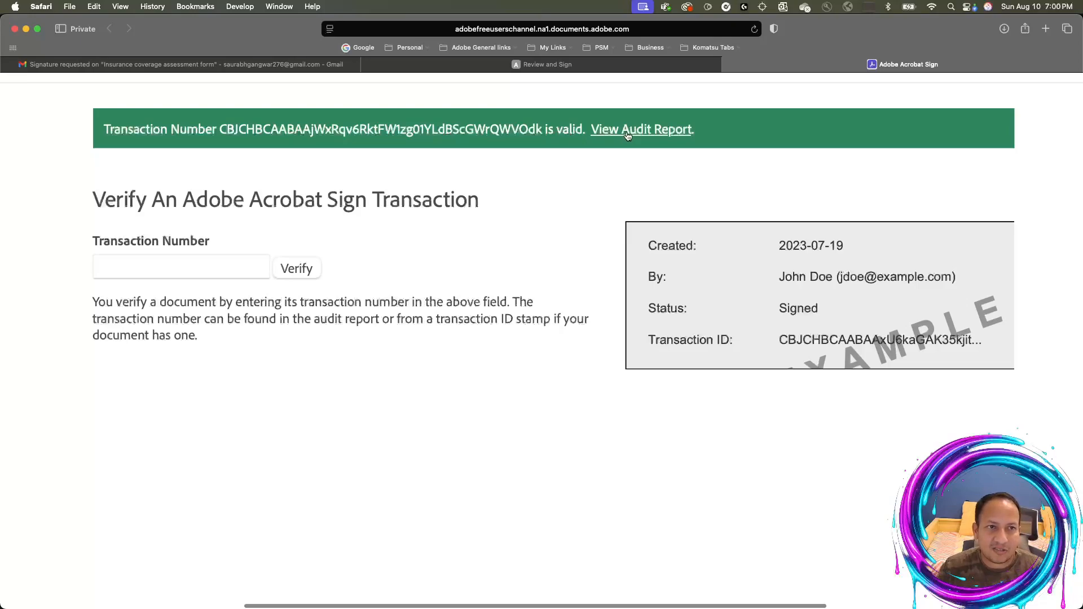
mouse_move(619, 167)
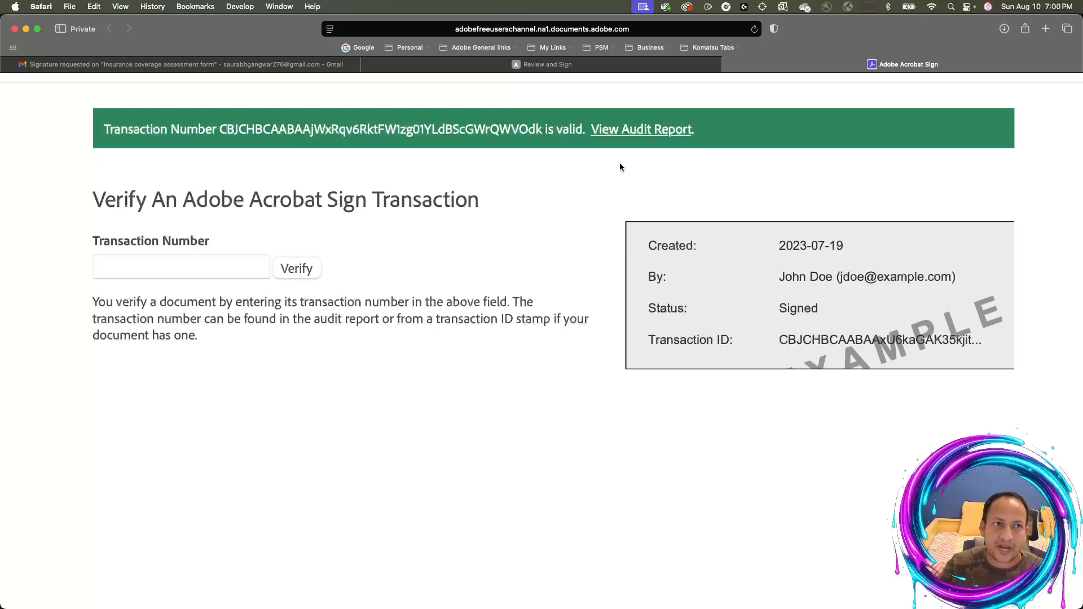
mouse_move(548, 64)
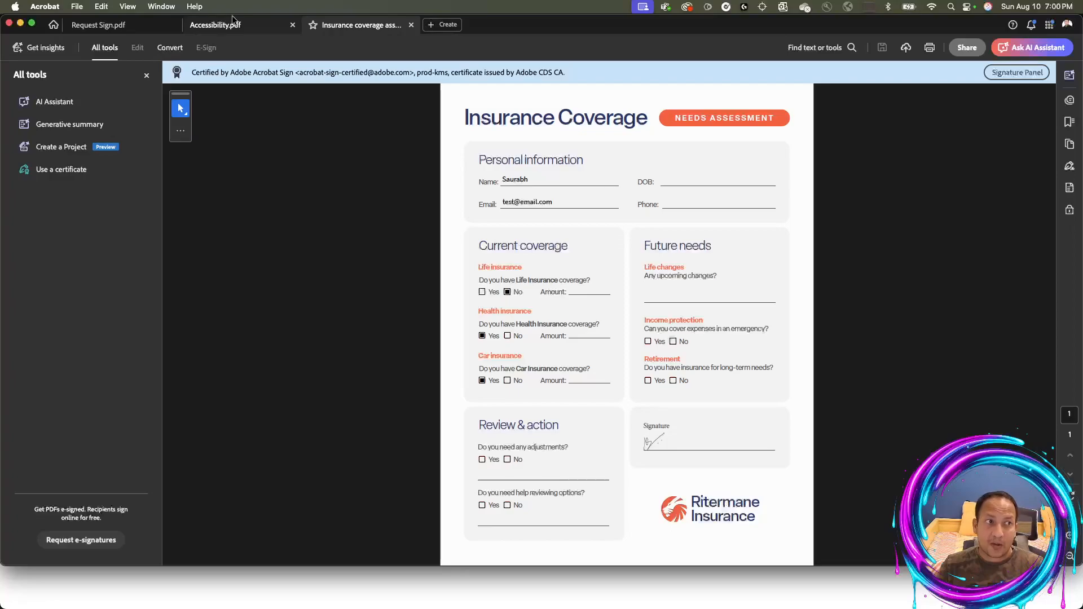
mouse_move(215, 25)
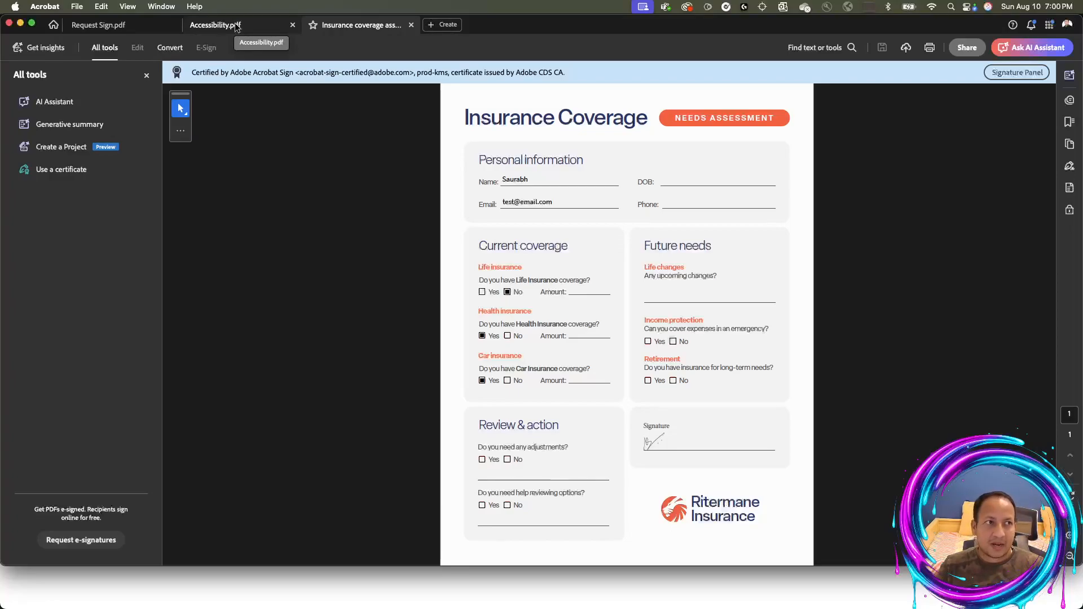
Bring the Accessibility.pdf document to the front.
left_click(215, 25)
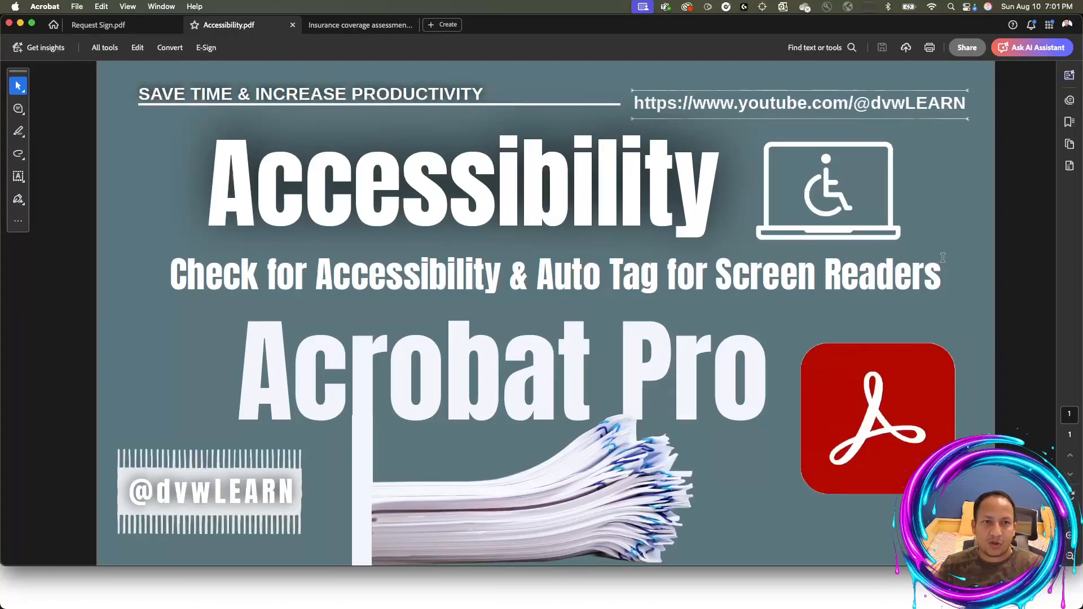
mouse_move(985, 265)
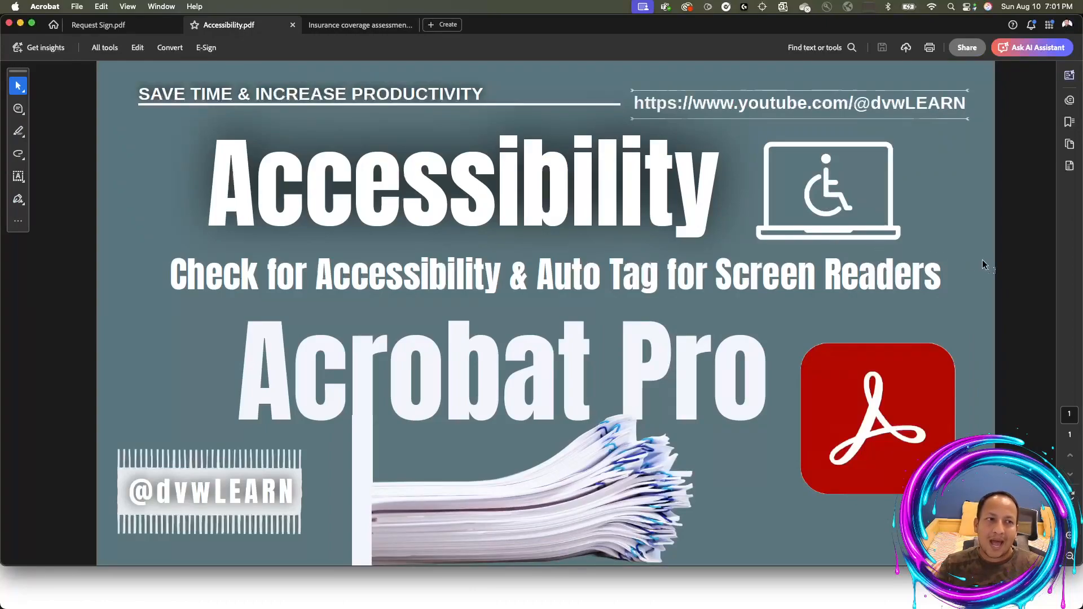